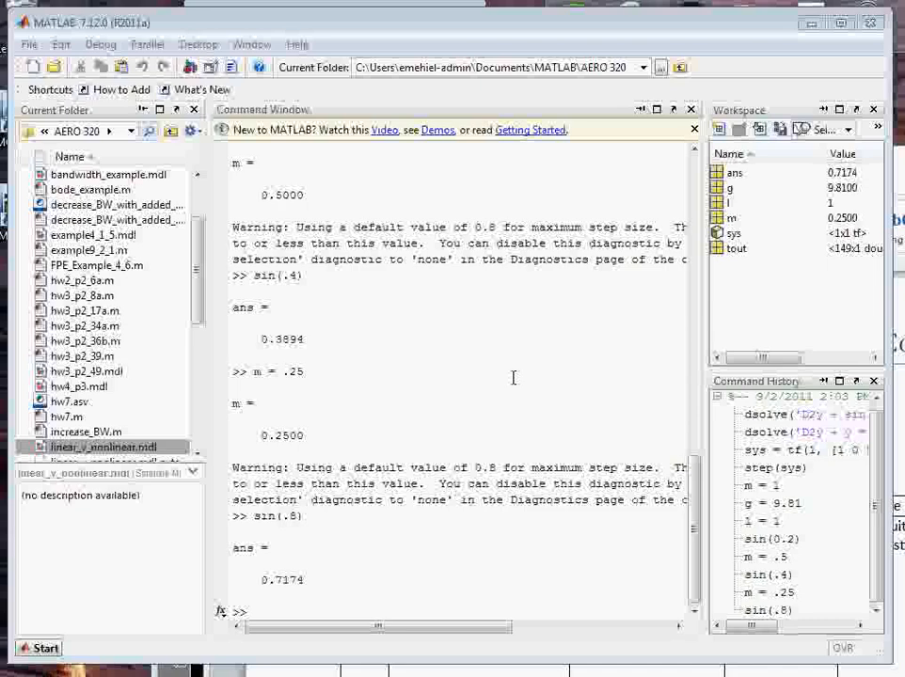
{"action": "mouse_move", "coordinate": [484, 369]}
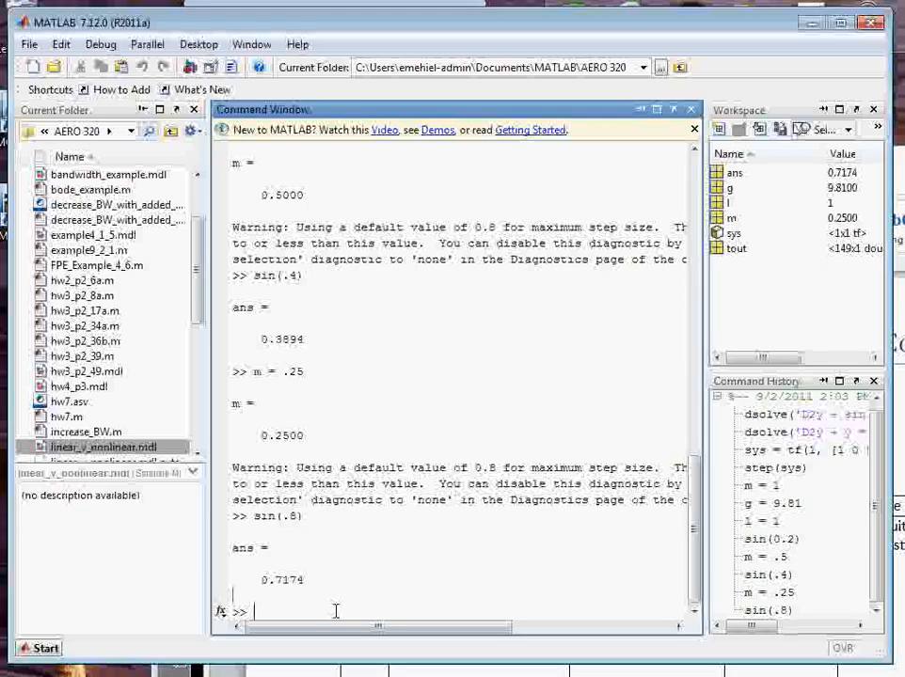
Step: Enter the simulink command at the MATLAB Command Window prompt
{"action": "type", "text": "simulink"}
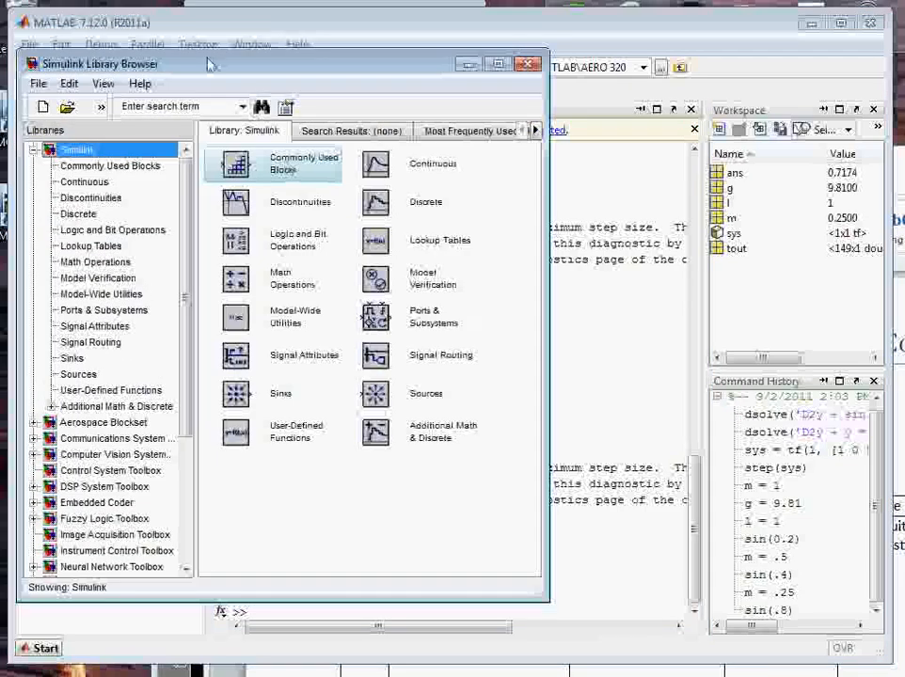
Step: Reposition the Simulink Library Browser window on screen
{"action": "left_click_drag", "start_coordinate": [211, 63], "coordinate": [226, 51]}
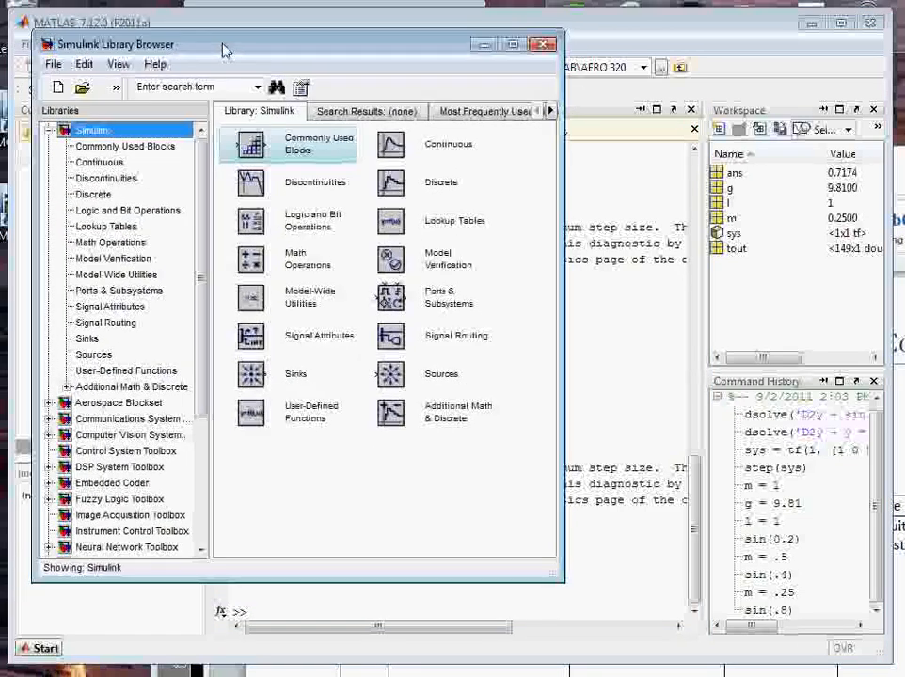
{"action": "mouse_move", "coordinate": [186, 336]}
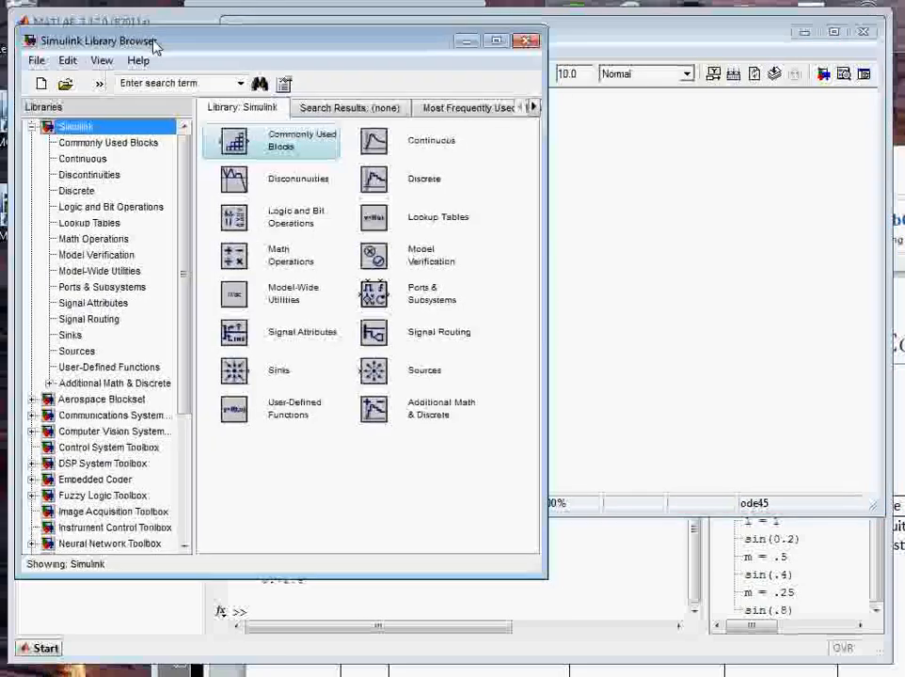
{"action": "mouse_move", "coordinate": [82, 158]}
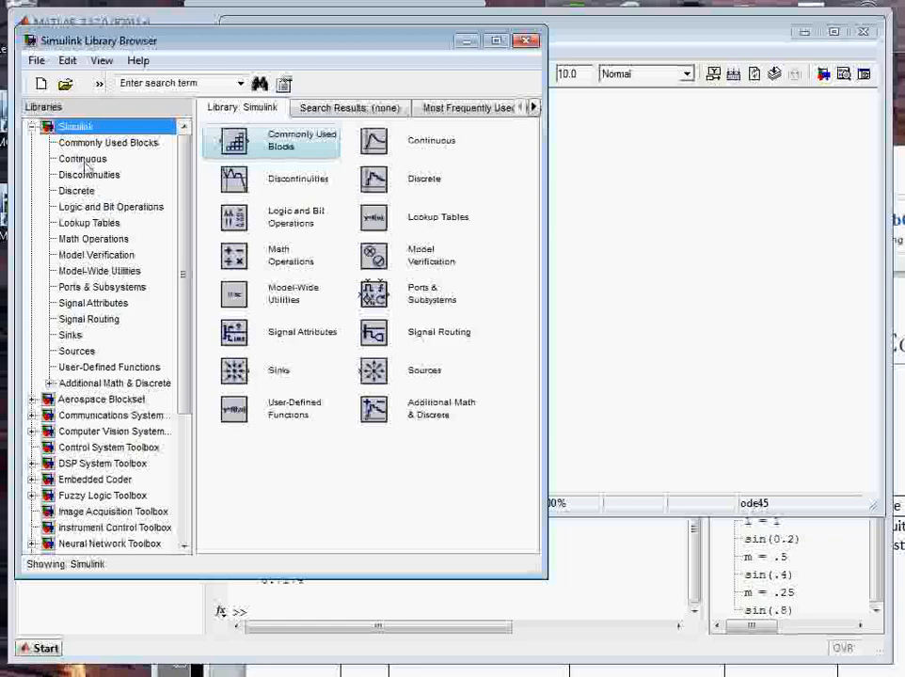
Step: Add two chained Integrator blocks from Continuous and permanently dismiss the connection tip
{"action": "left_click", "coordinate": [82, 158]}
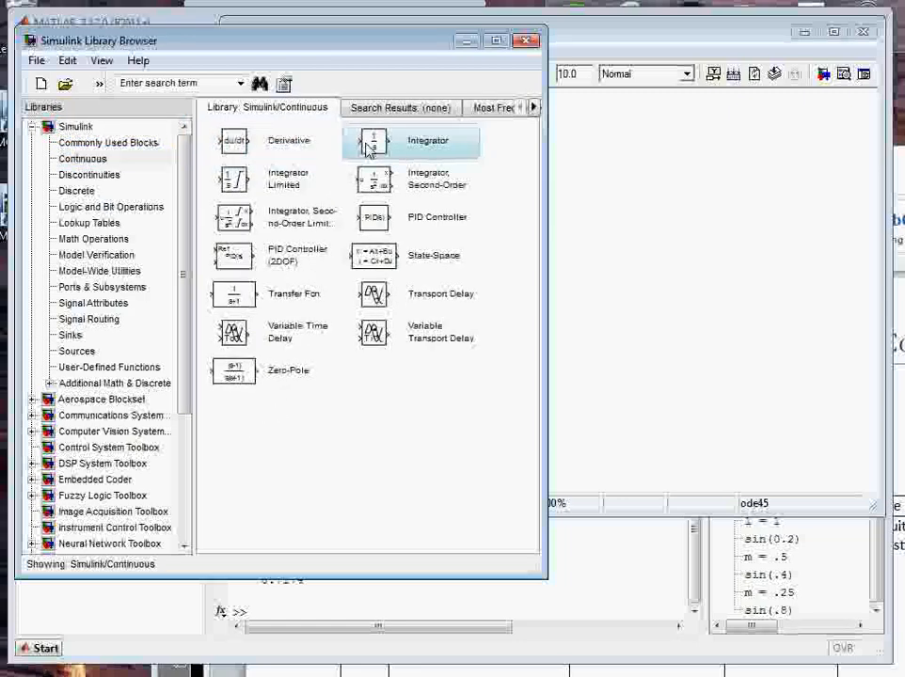
{"action": "left_click_drag", "start_coordinate": [372, 141], "coordinate": [658, 193]}
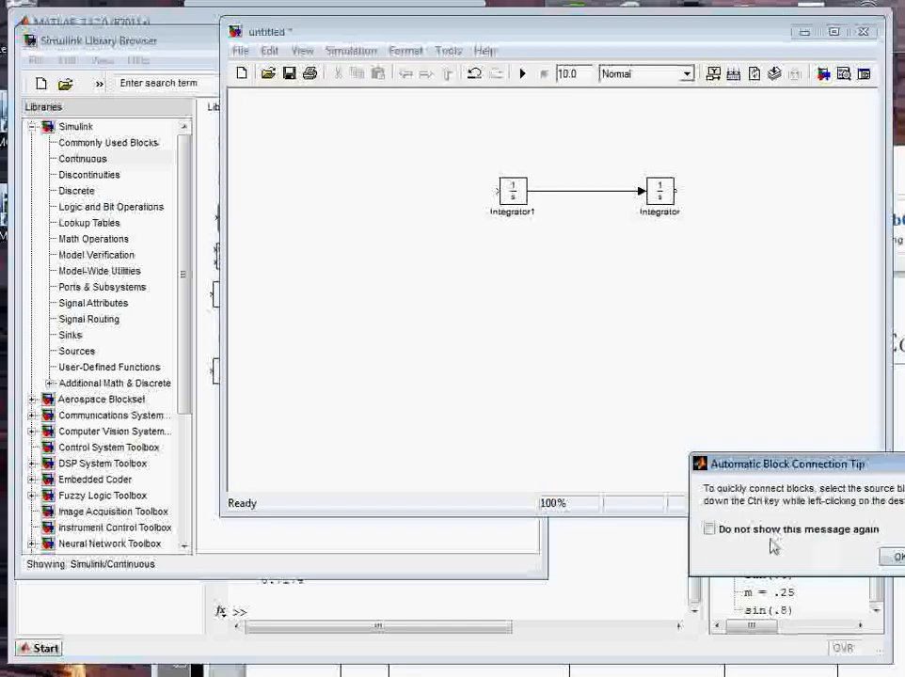
{"action": "left_click", "coordinate": [712, 530]}
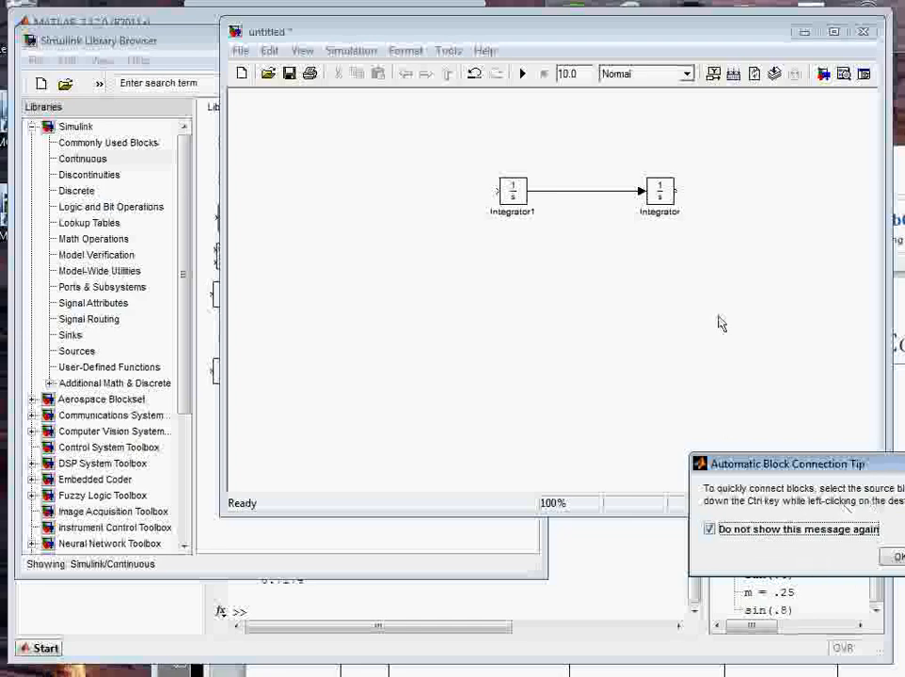
{"action": "mouse_move", "coordinate": [634, 314]}
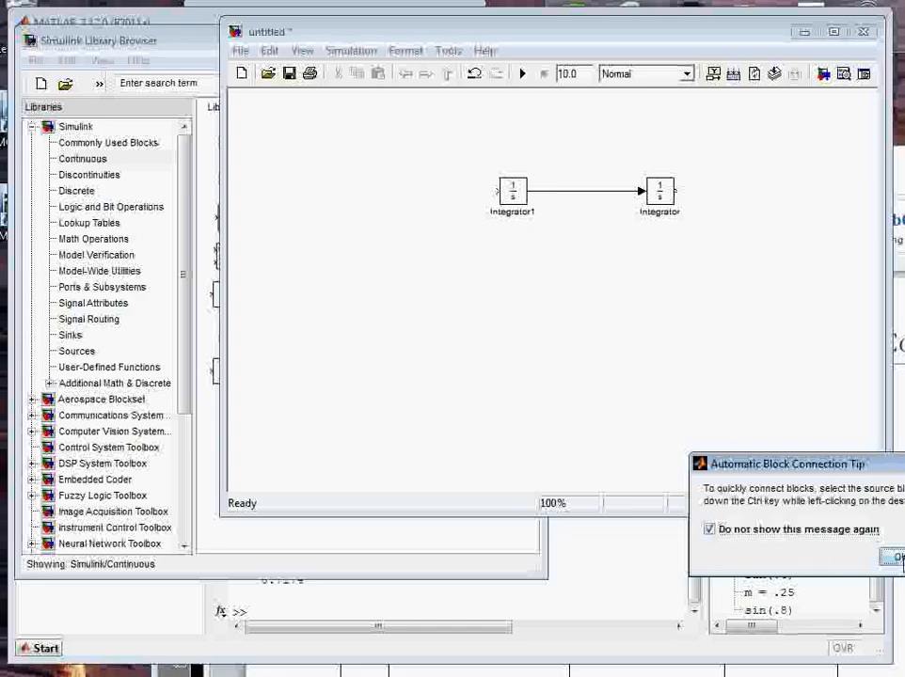
{"action": "left_click", "coordinate": [895, 555]}
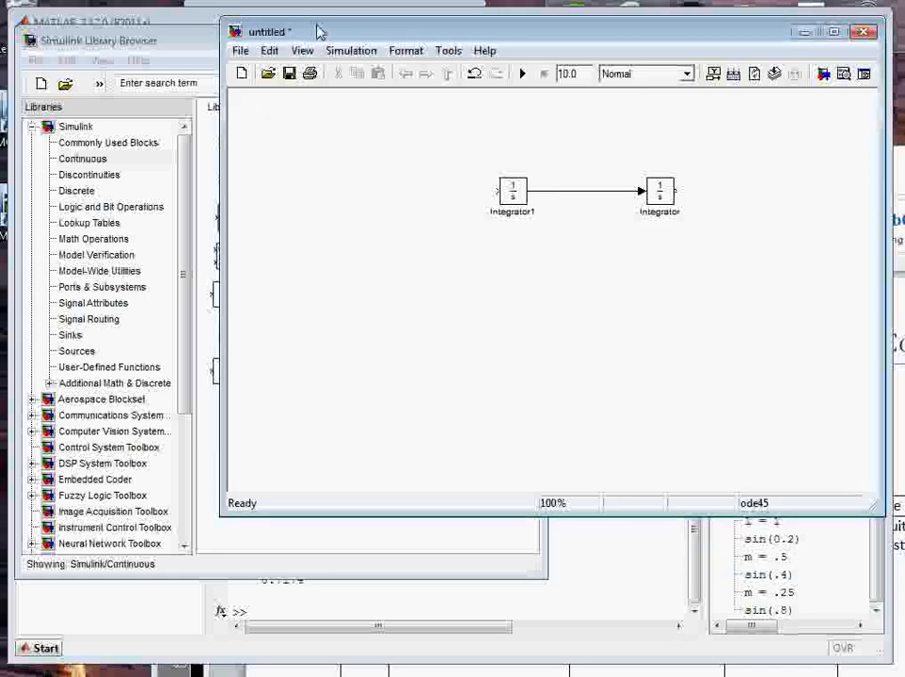
{"action": "mouse_move", "coordinate": [105, 217]}
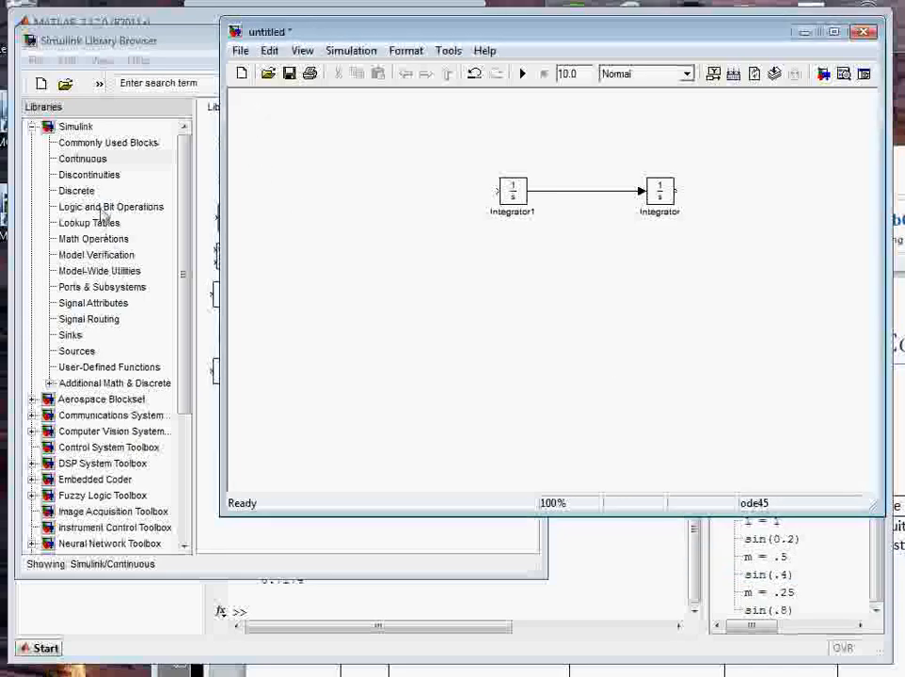
Step: Add a Sum block with signs |+- from Commonly Used Blocks, feeding Integrator1
{"action": "left_click", "coordinate": [80, 158]}
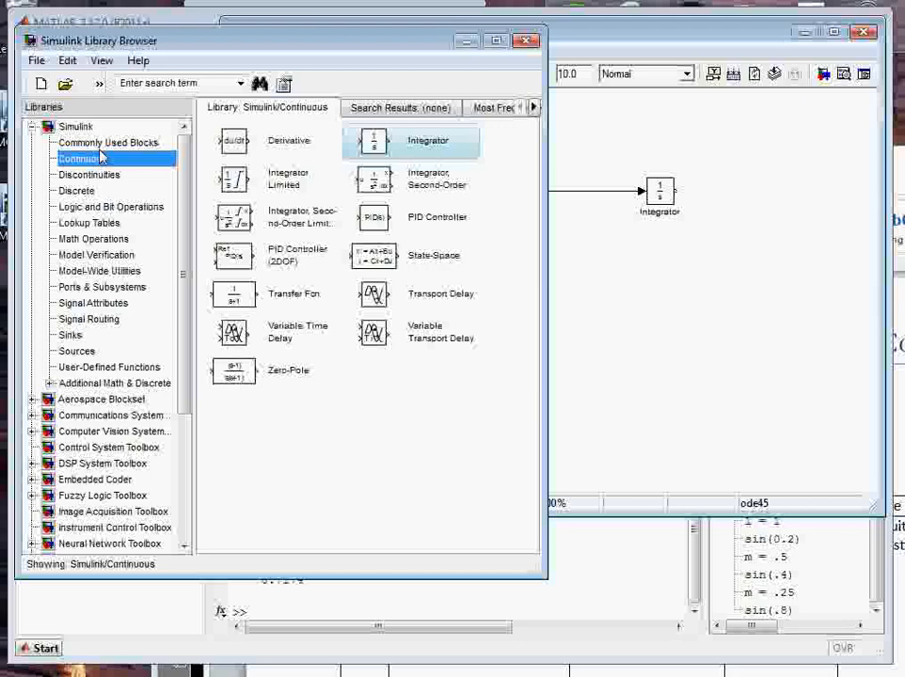
{"action": "left_click", "coordinate": [108, 142]}
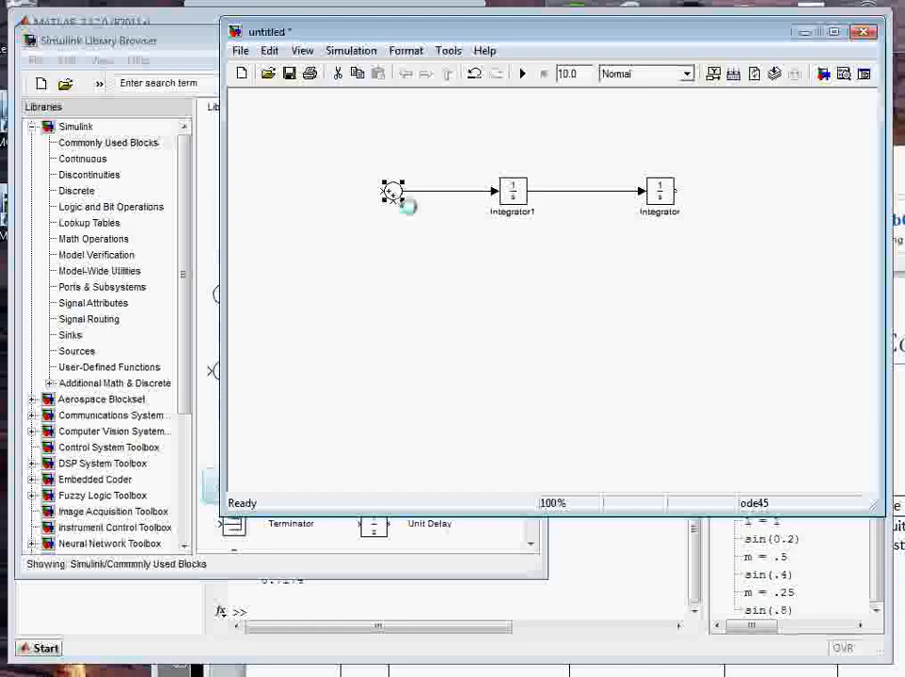
{"action": "double_click", "coordinate": [385, 192]}
{"action": "type", "text": "|+-"}
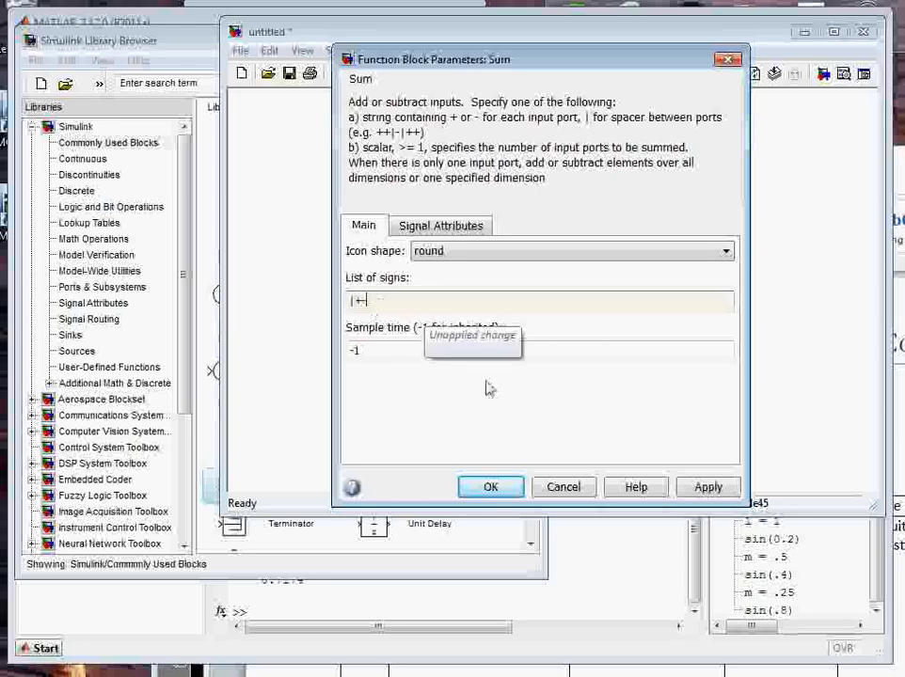
{"action": "left_click", "coordinate": [490, 486]}
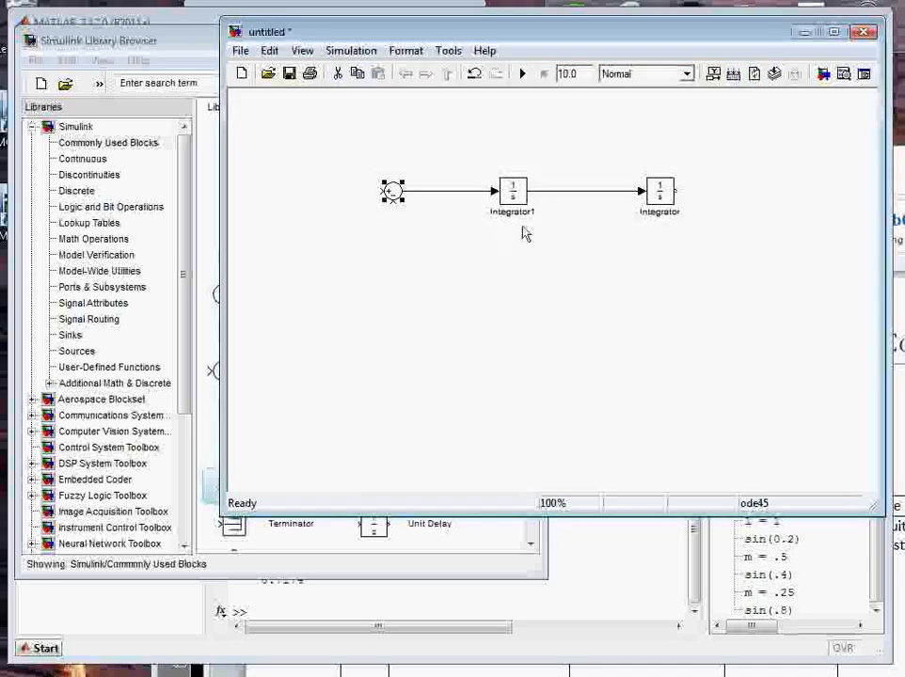
{"action": "mouse_move", "coordinate": [433, 247]}
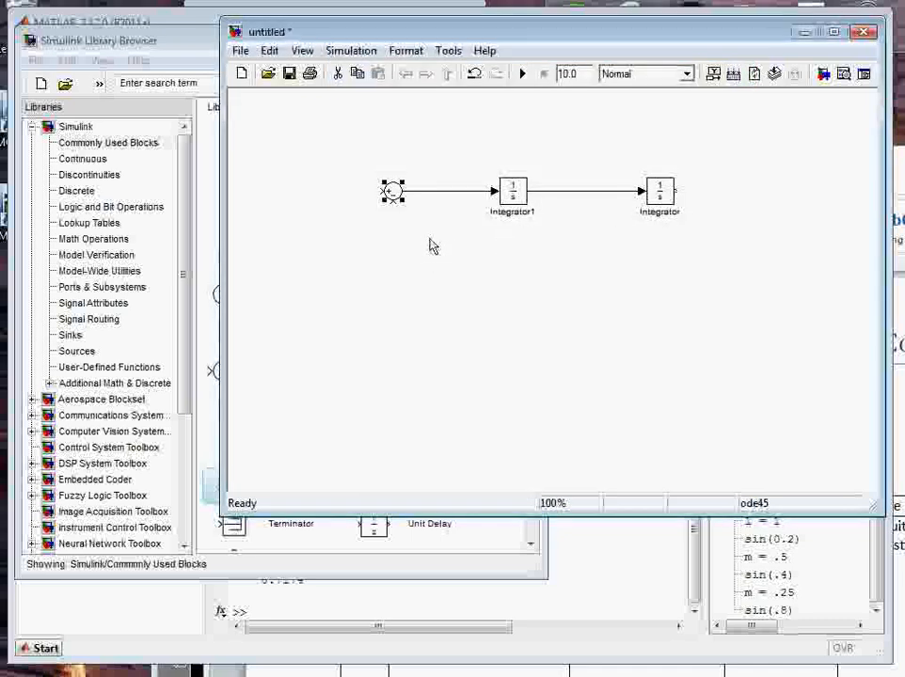
{"action": "mouse_move", "coordinate": [92, 190]}
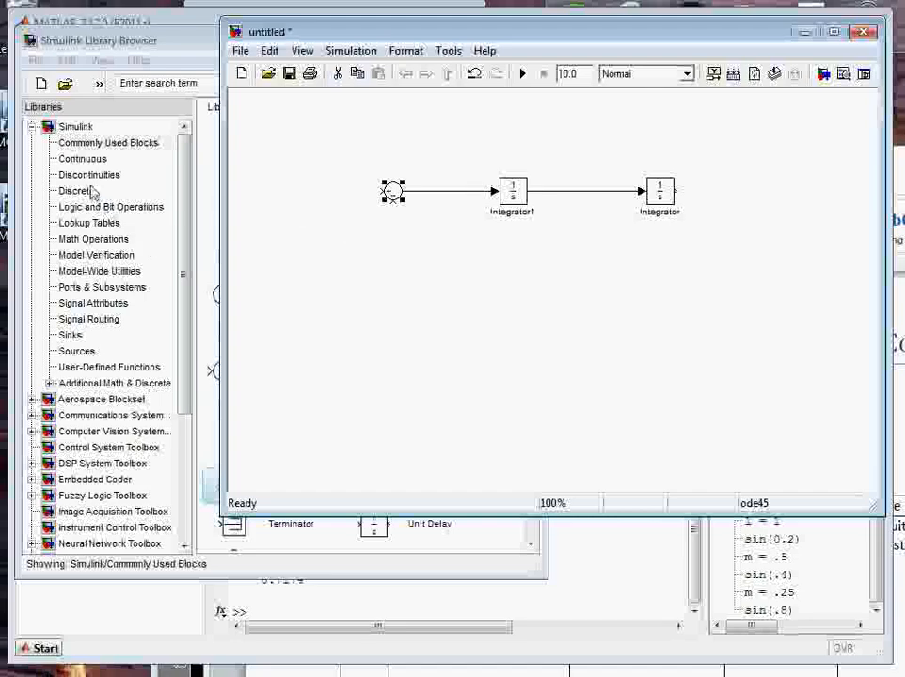
{"action": "mouse_move", "coordinate": [91, 352]}
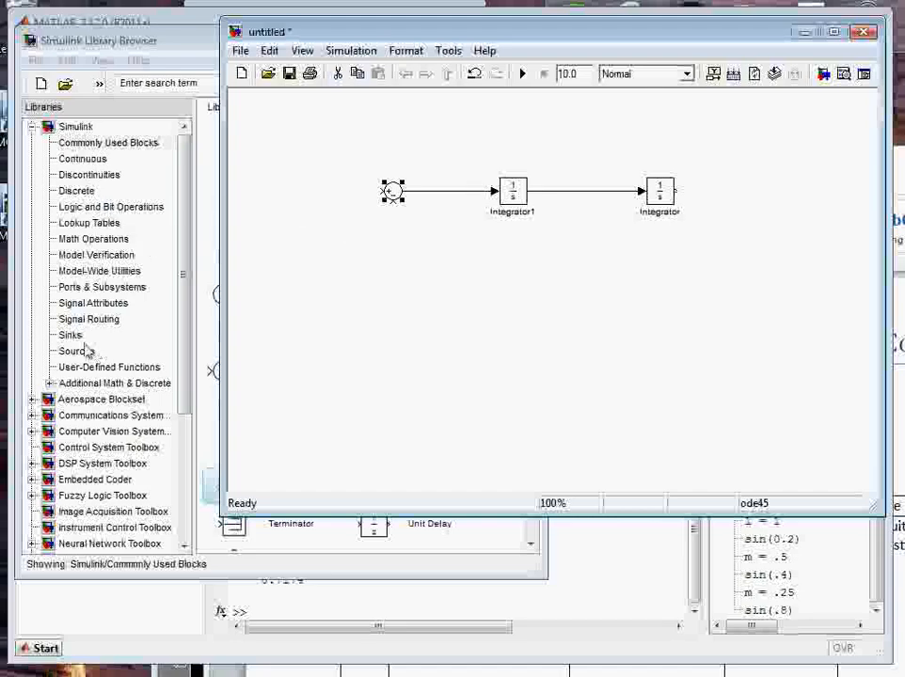
Step: Add a Scope block from Sinks connected to the Integrator output
{"action": "left_click", "coordinate": [70, 334]}
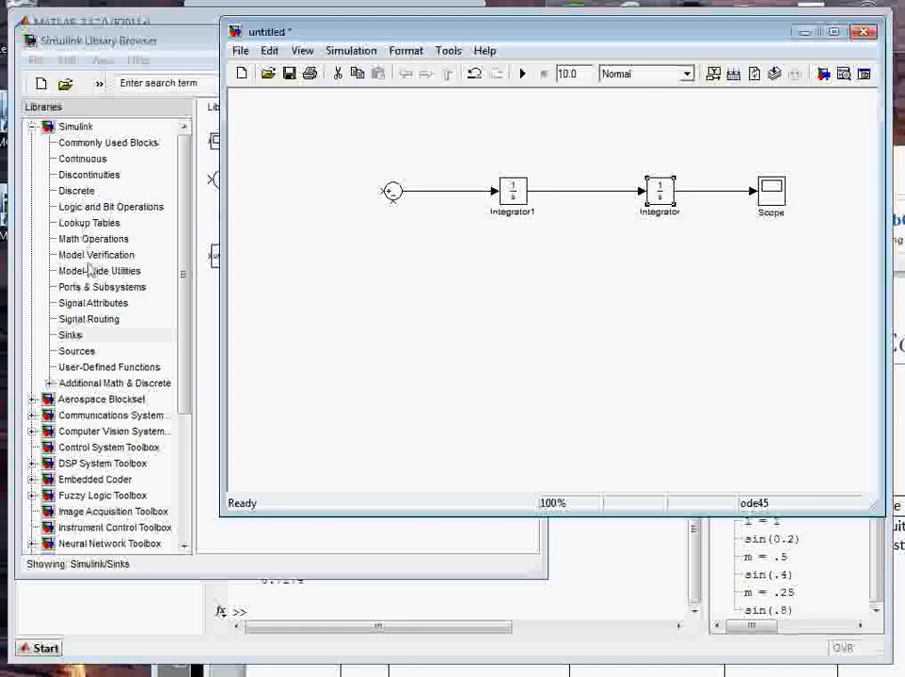
{"action": "left_click", "coordinate": [108, 142]}
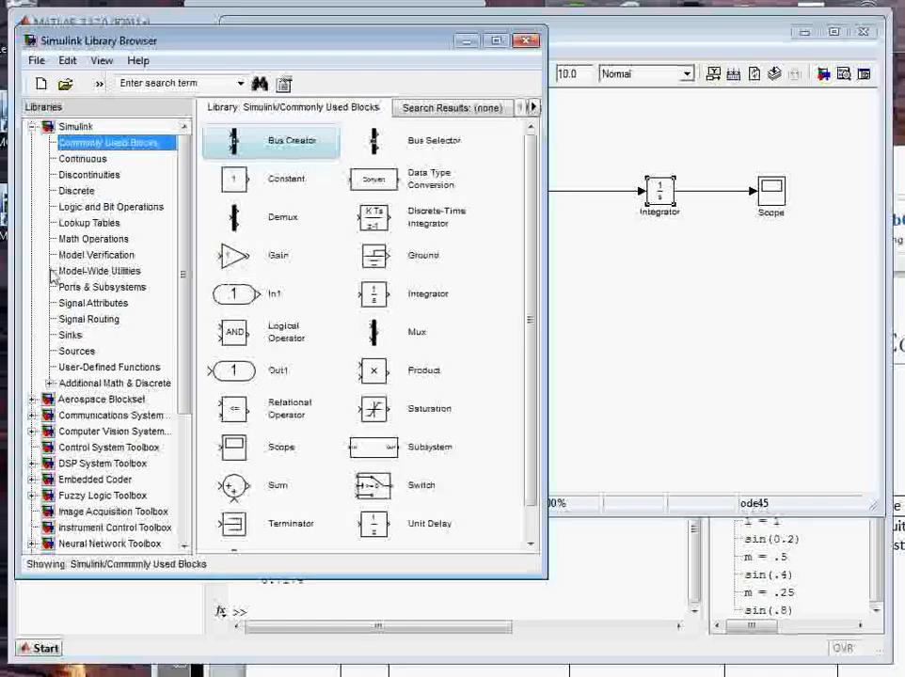
Step: Add a flipped Gain block from Math Operations below the chain, feeding back to the Sum
{"action": "left_click", "coordinate": [92, 238]}
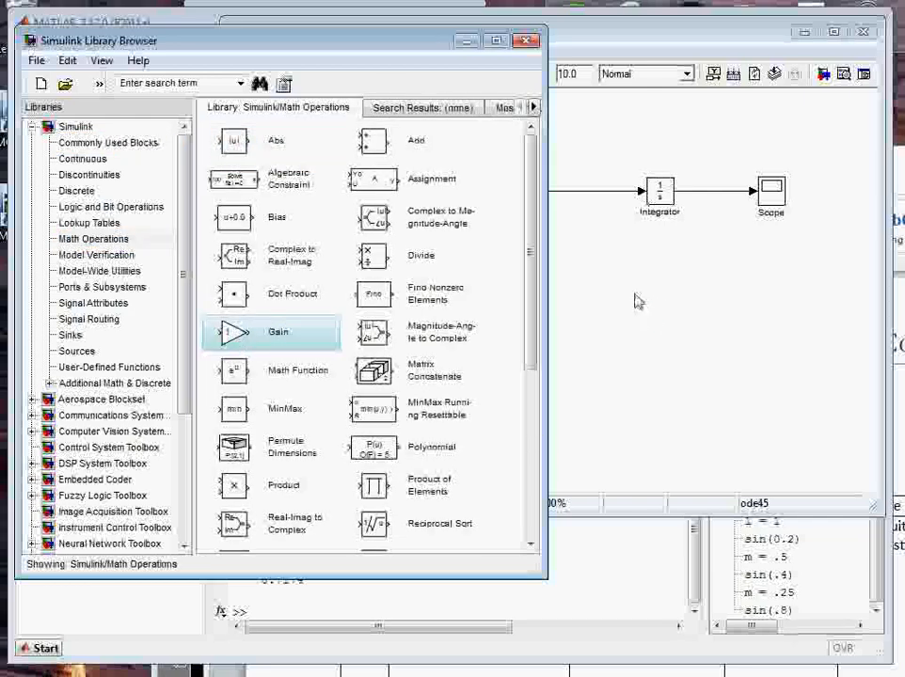
{"action": "right_click", "coordinate": [626, 292]}
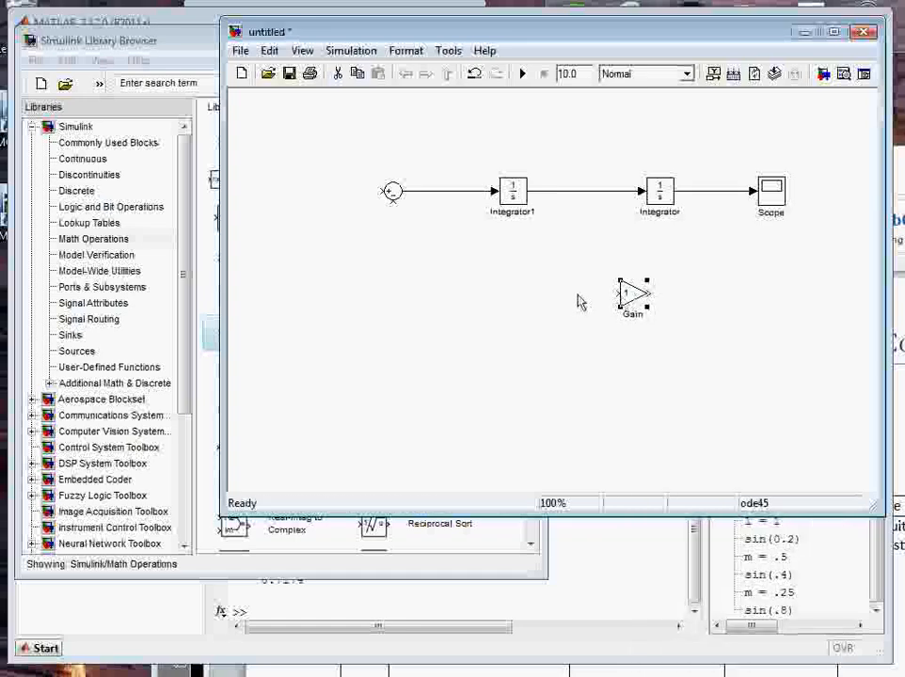
{"action": "left_click_drag", "start_coordinate": [633, 296], "coordinate": [456, 245]}
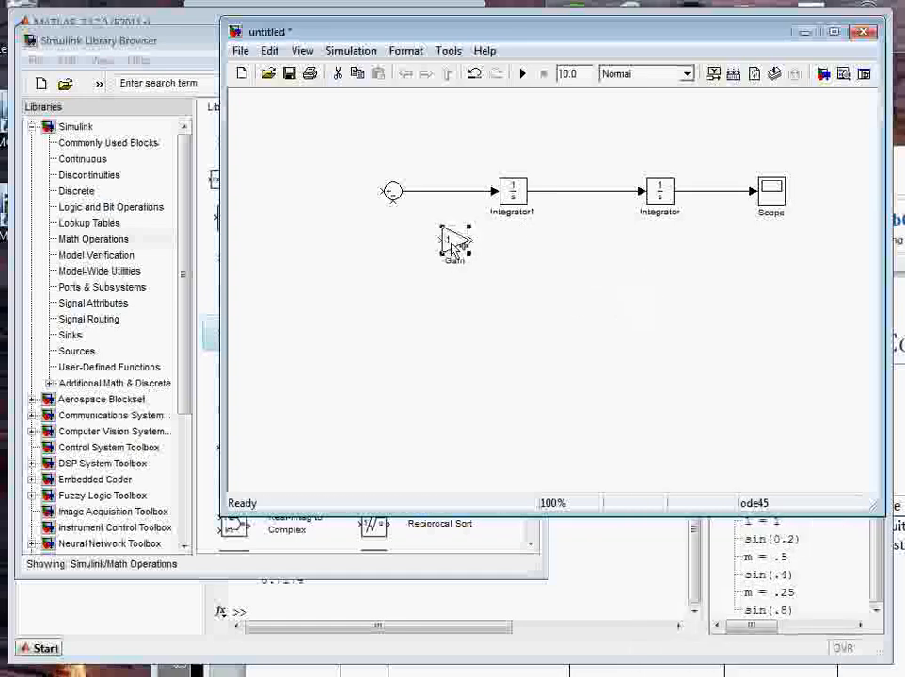
{"action": "right_click", "coordinate": [450, 247]}
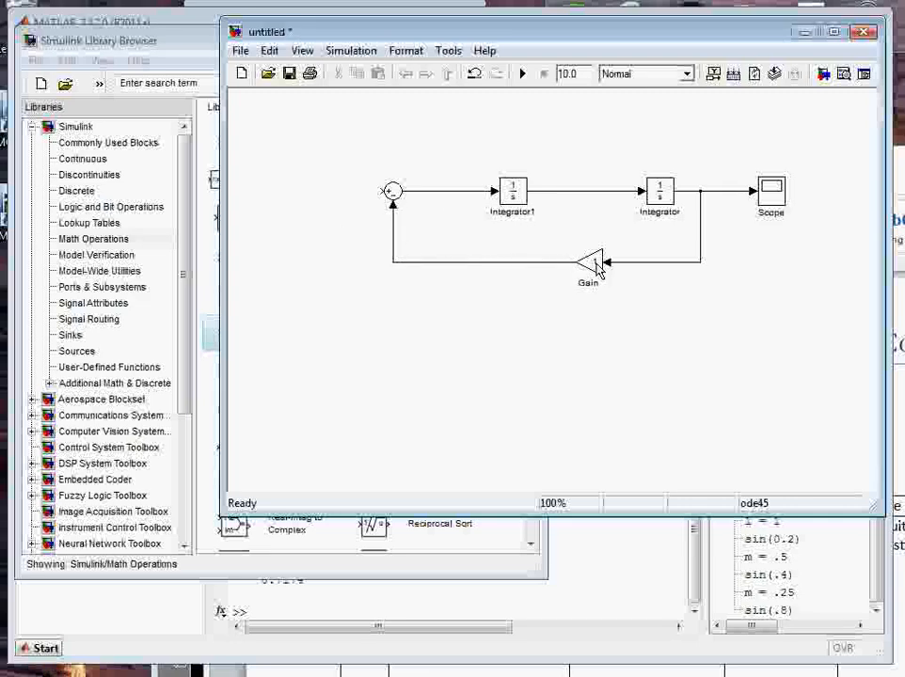
{"action": "left_click", "coordinate": [572, 261]}
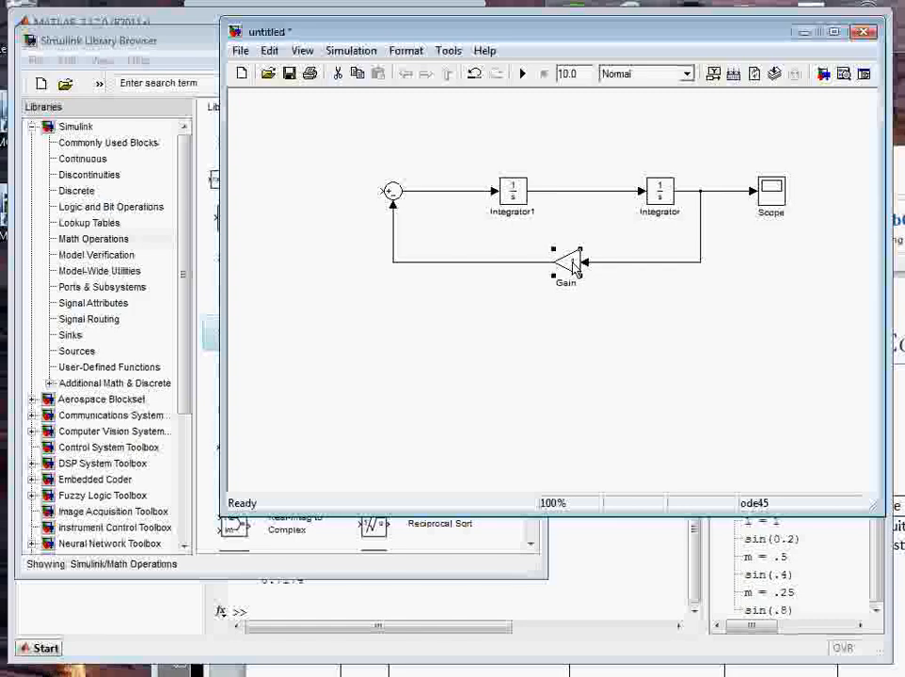
Step: Set the feedback Gain value to g/l and make a duplicate copy
{"action": "double_click", "coordinate": [566, 262]}
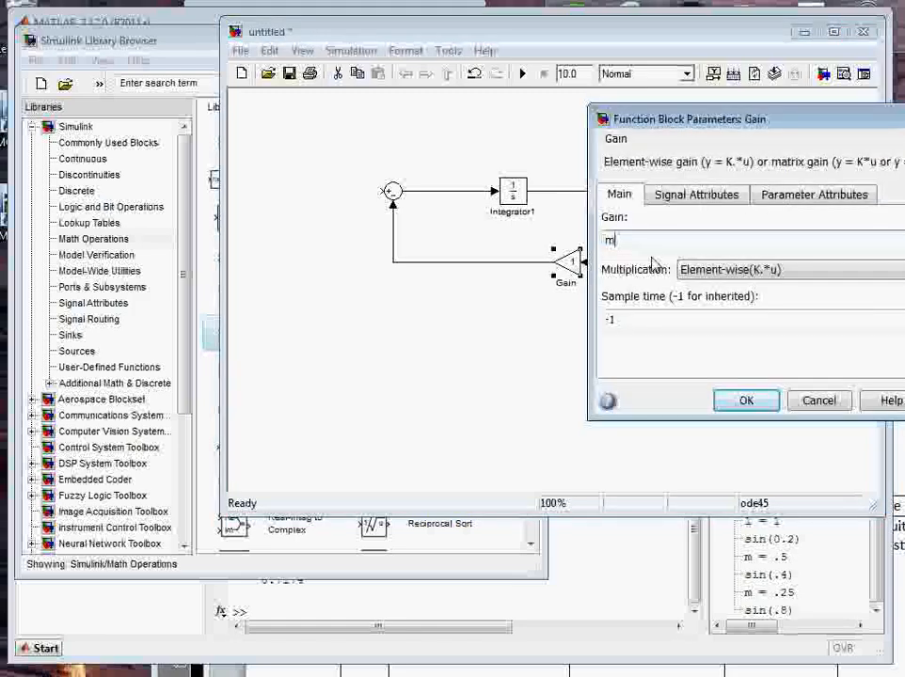
{"action": "type", "text": "g/l"}
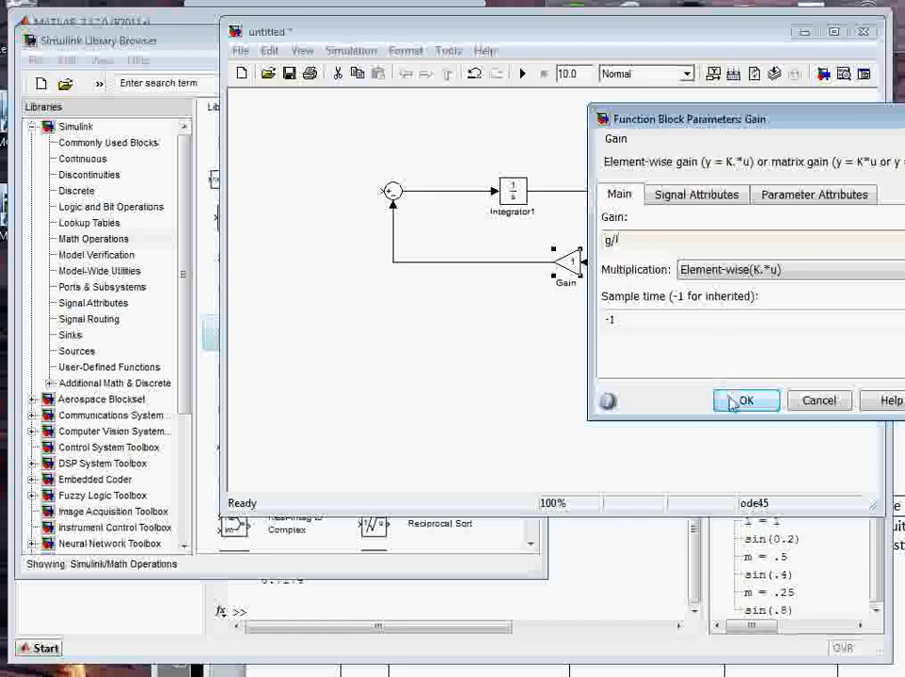
{"action": "left_click", "coordinate": [746, 399]}
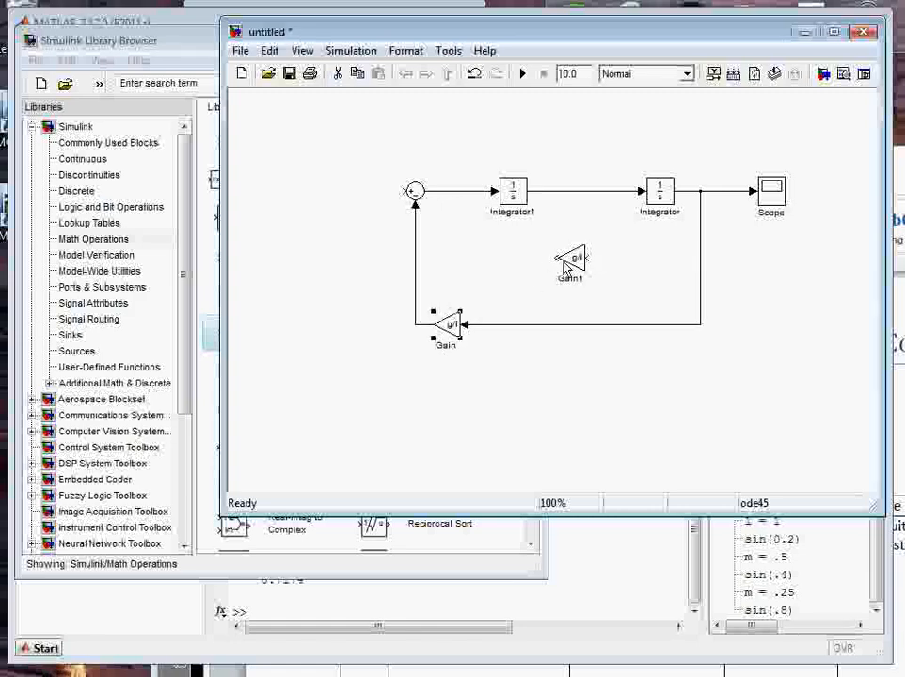
Step: Flip Gain2 to face right, set its gain to m, and place it before the Sum
{"action": "left_click", "coordinate": [570, 262]}
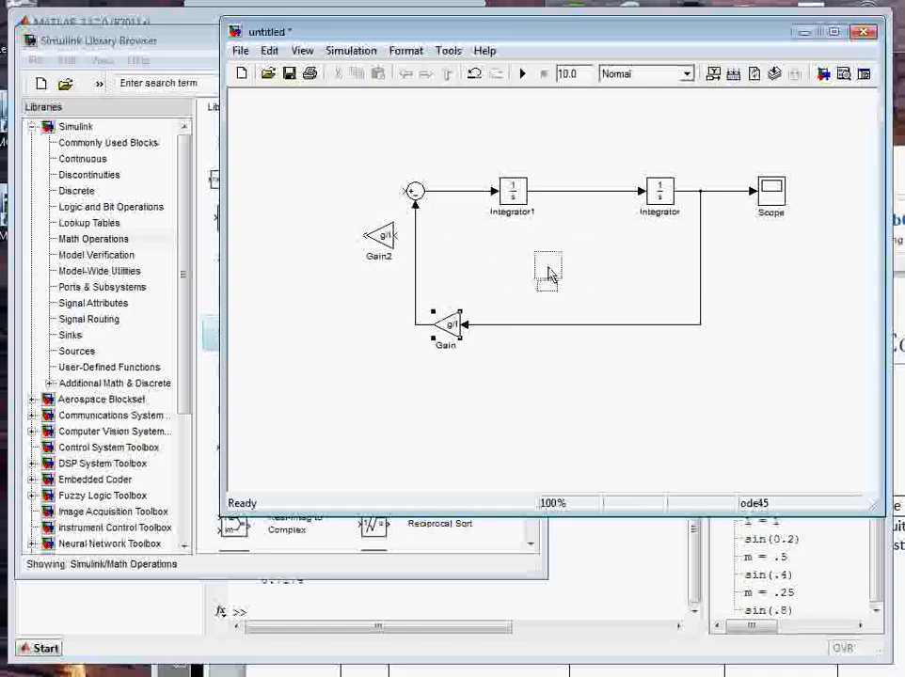
{"action": "right_click", "coordinate": [379, 238]}
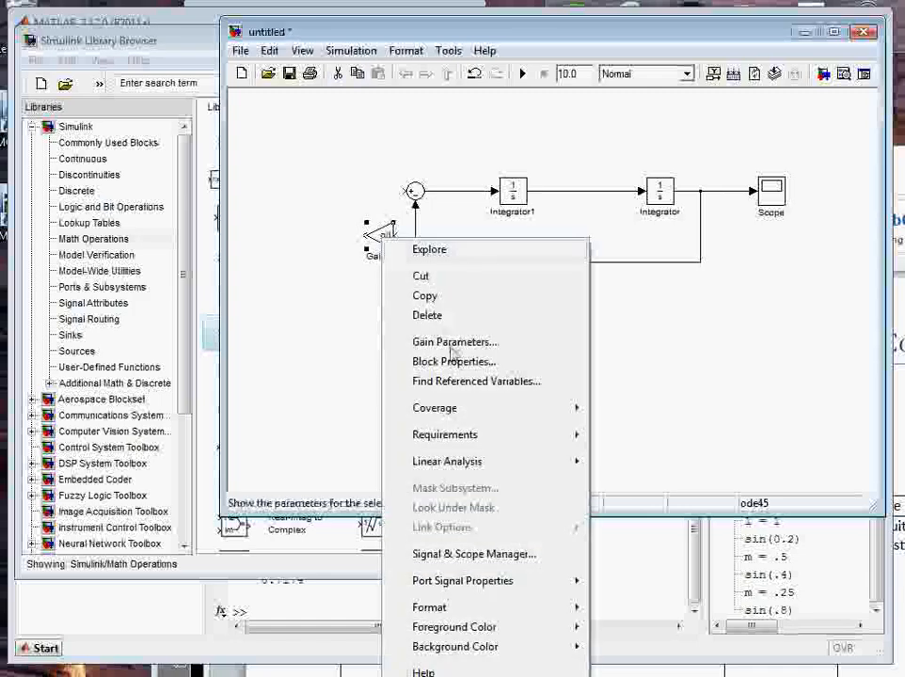
{"action": "mouse_move", "coordinate": [430, 606]}
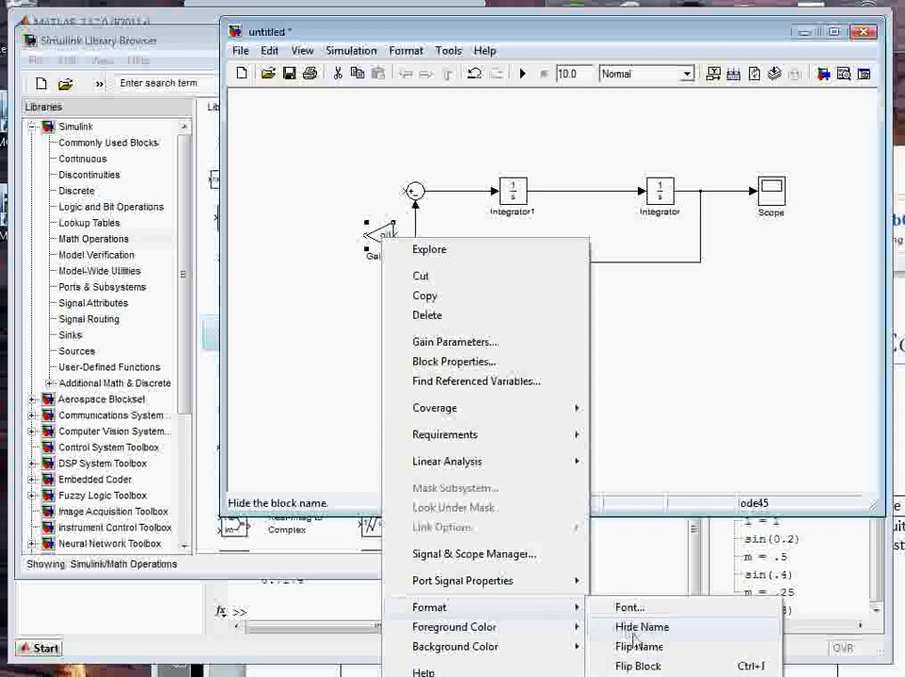
{"action": "left_click", "coordinate": [638, 627]}
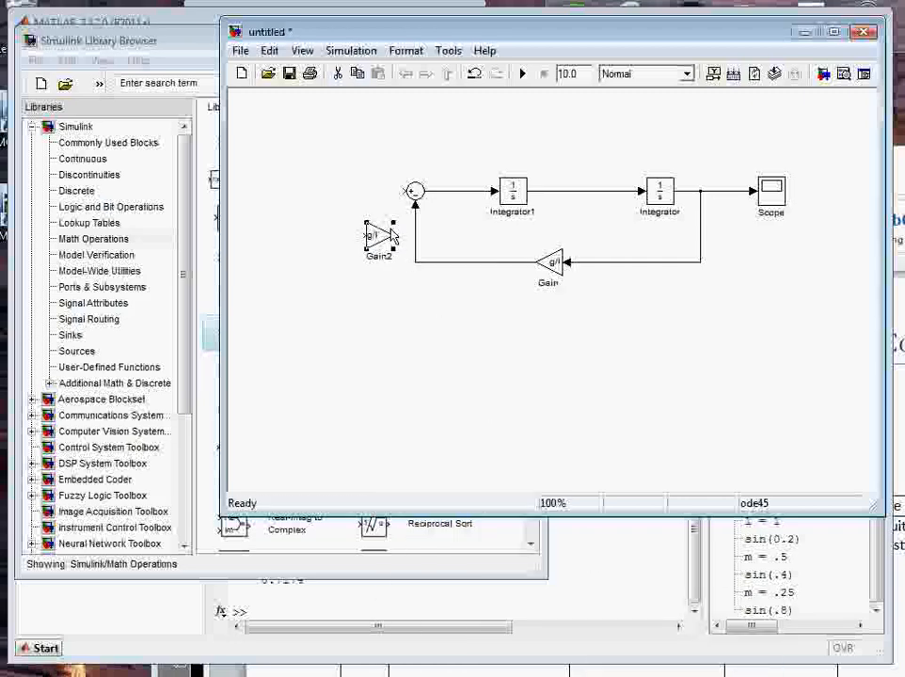
{"action": "double_click", "coordinate": [375, 235]}
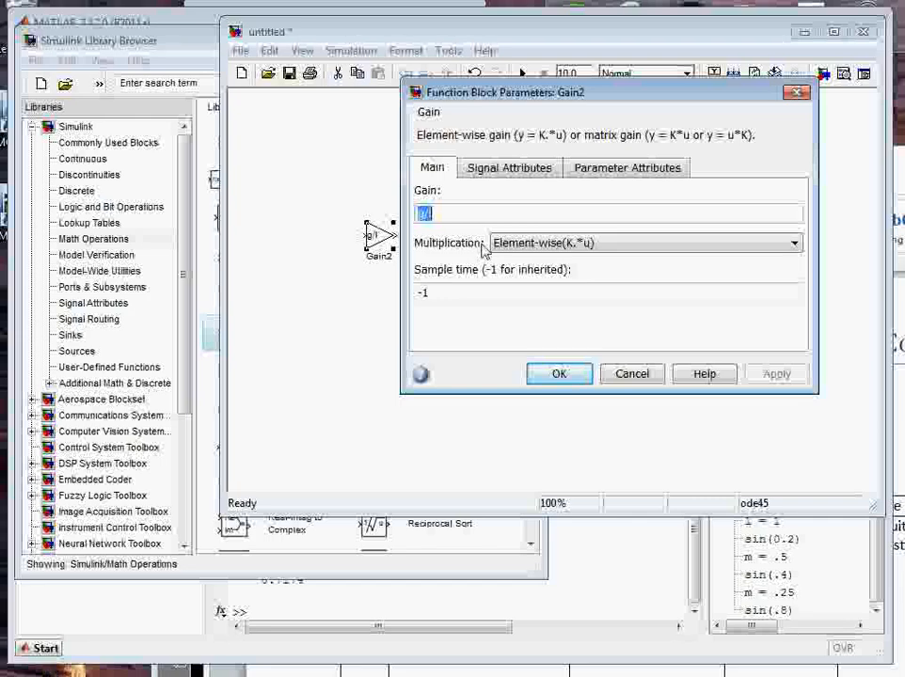
{"action": "left_click", "coordinate": [558, 373]}
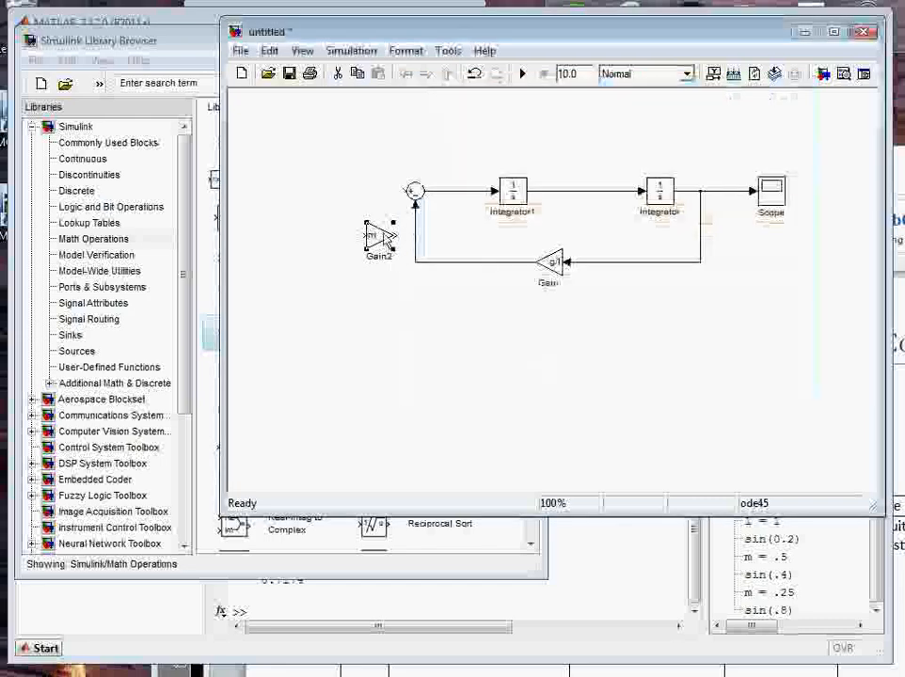
{"action": "left_click_drag", "start_coordinate": [379, 235], "coordinate": [355, 191]}
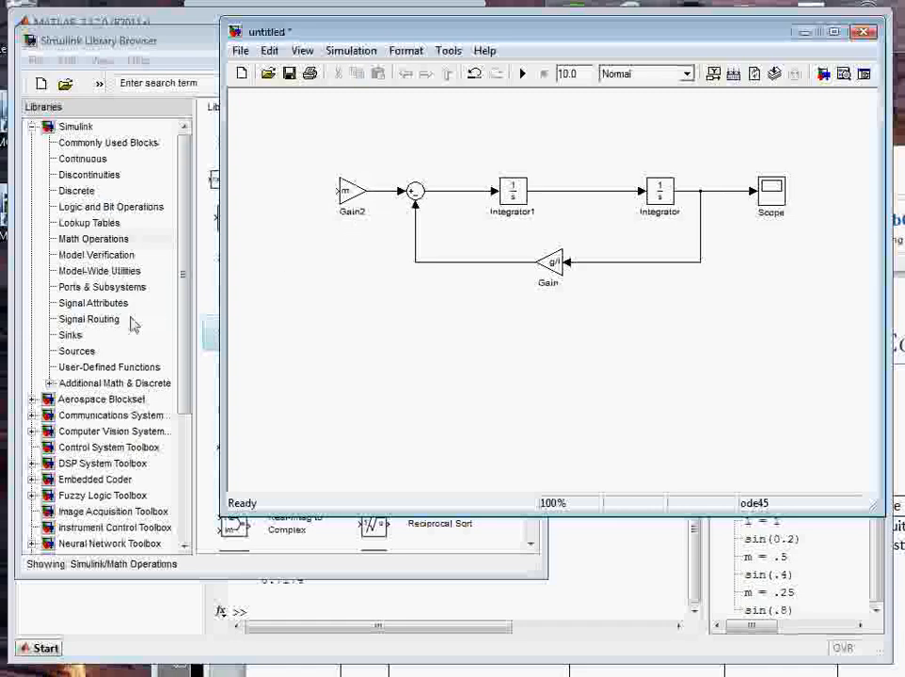
{"action": "mouse_move", "coordinate": [87, 352]}
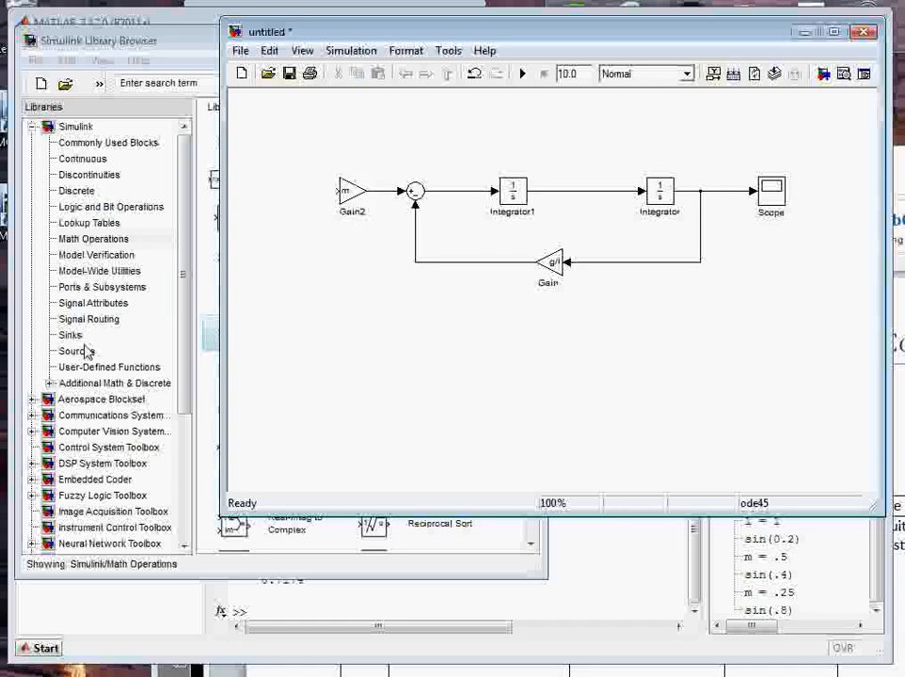
Step: Add a Step block from Sources and connect it to Gain2's input
{"action": "left_click", "coordinate": [73, 350]}
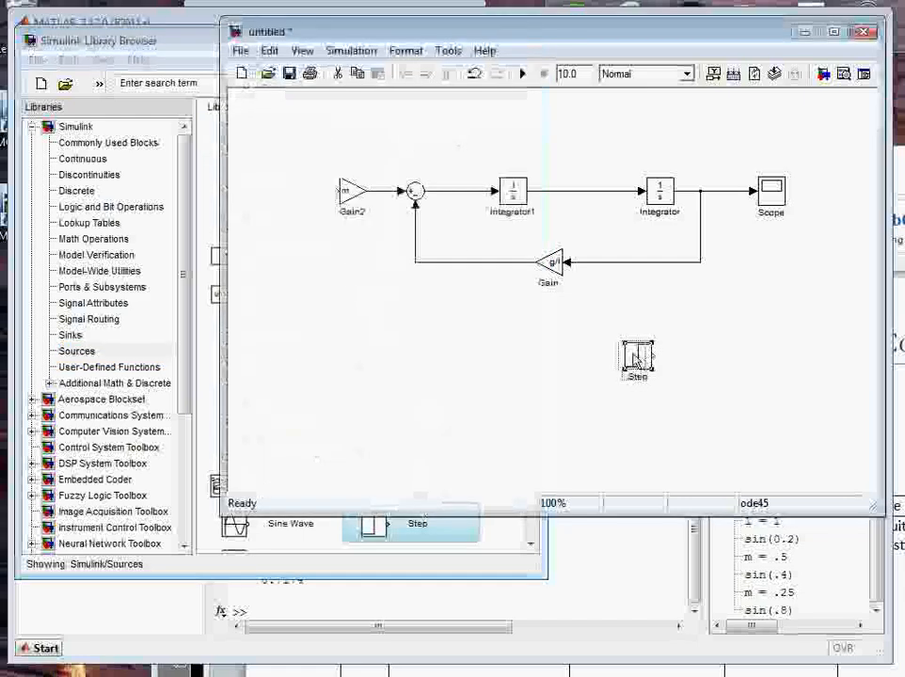
{"action": "left_click_drag", "start_coordinate": [636, 356], "coordinate": [276, 191]}
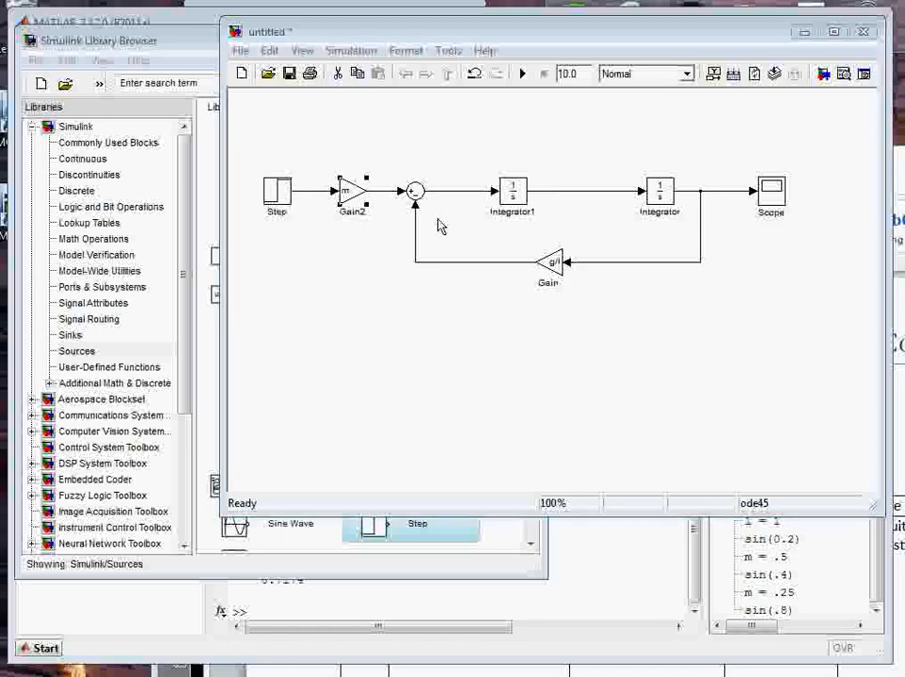
Step: Replace Gain2's gain value m with the expression 1/m/l^2
{"action": "double_click", "coordinate": [351, 188]}
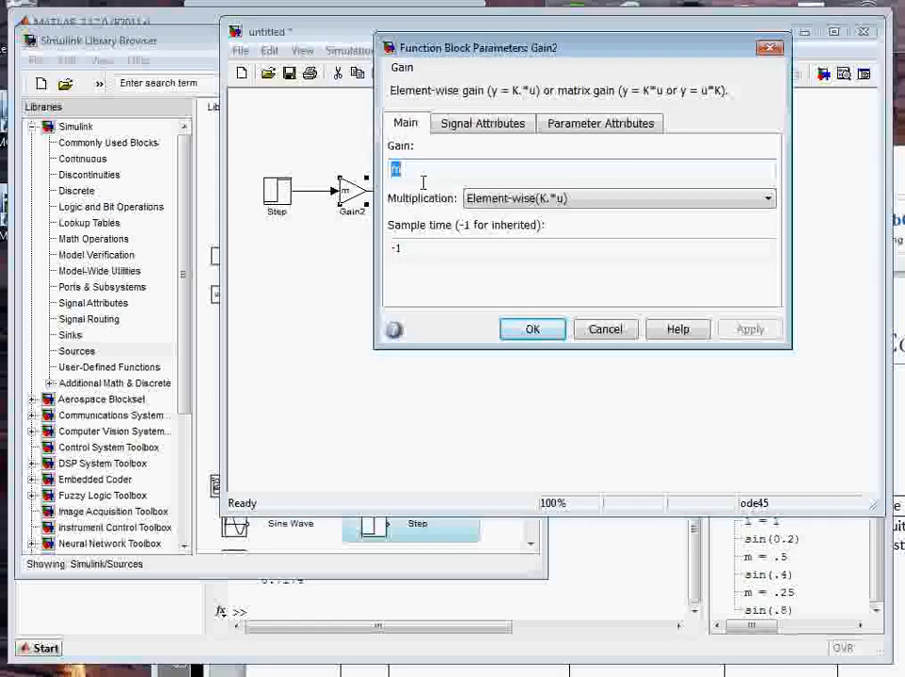
{"action": "type", "text": "1/"}
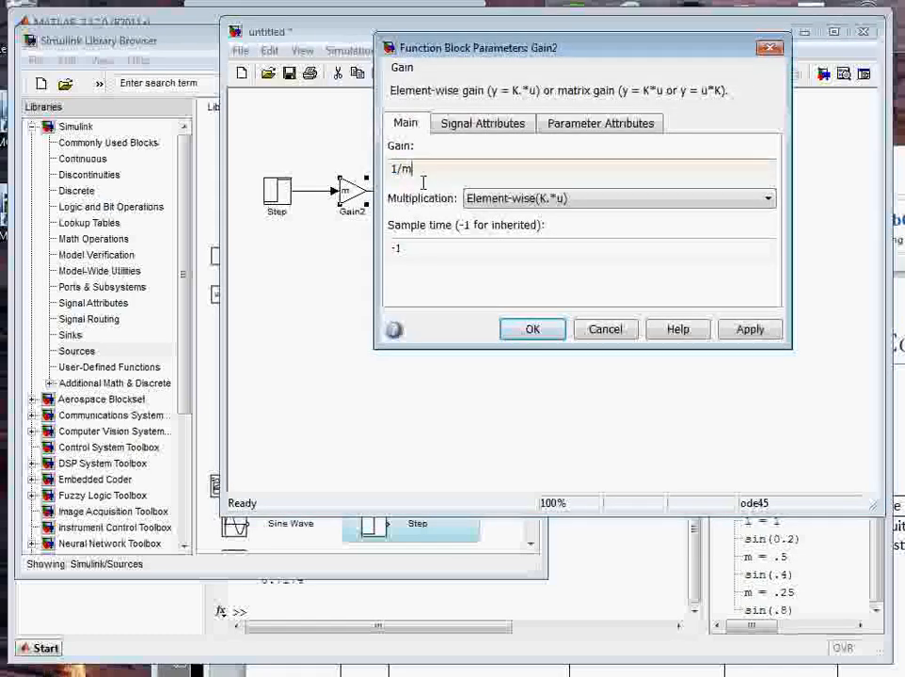
{"action": "type", "text": "/l"}
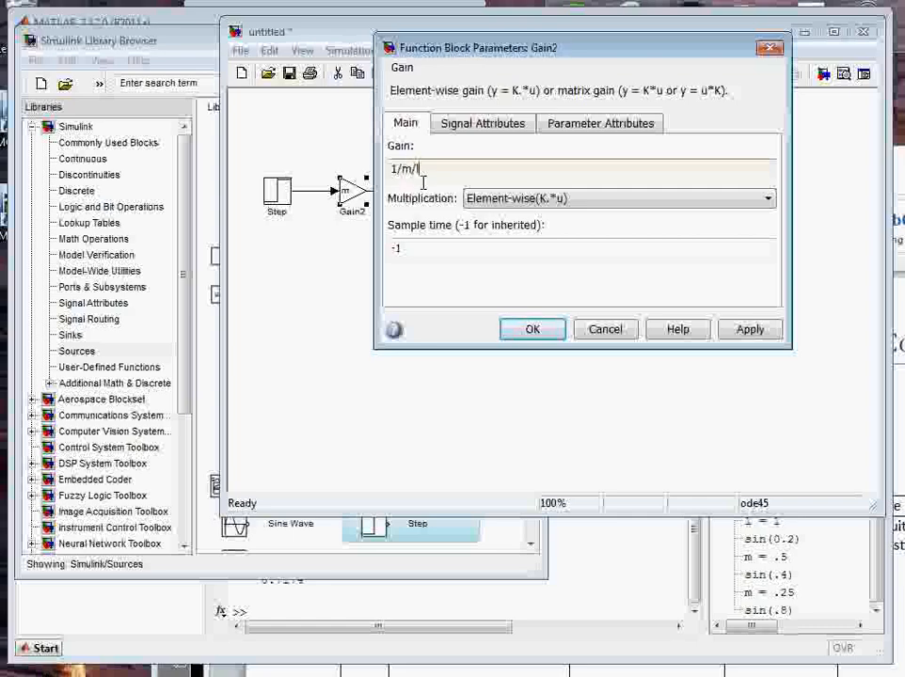
{"action": "type", "text": "^2"}
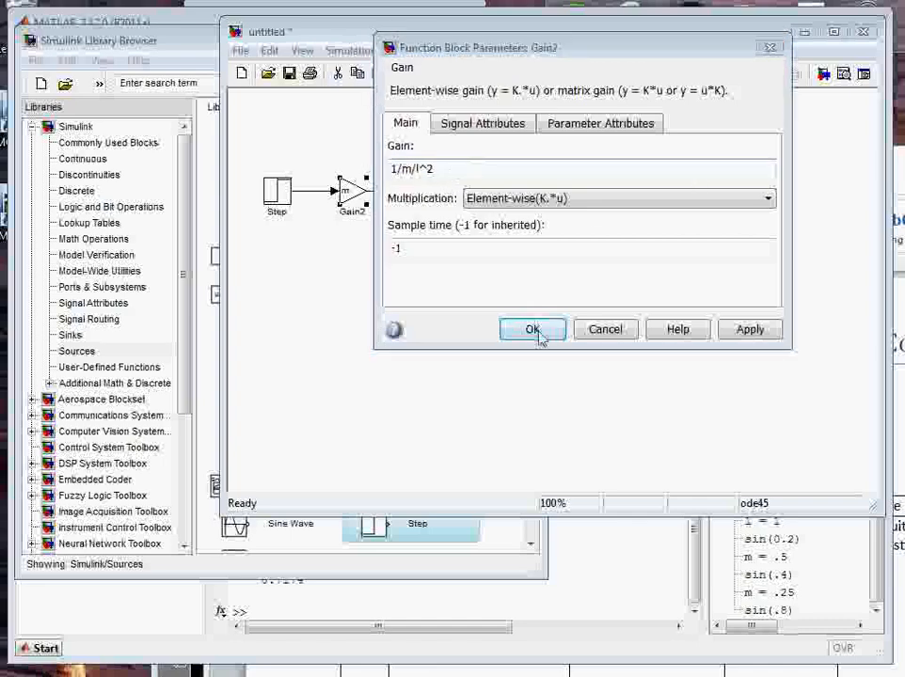
{"action": "left_click", "coordinate": [532, 329]}
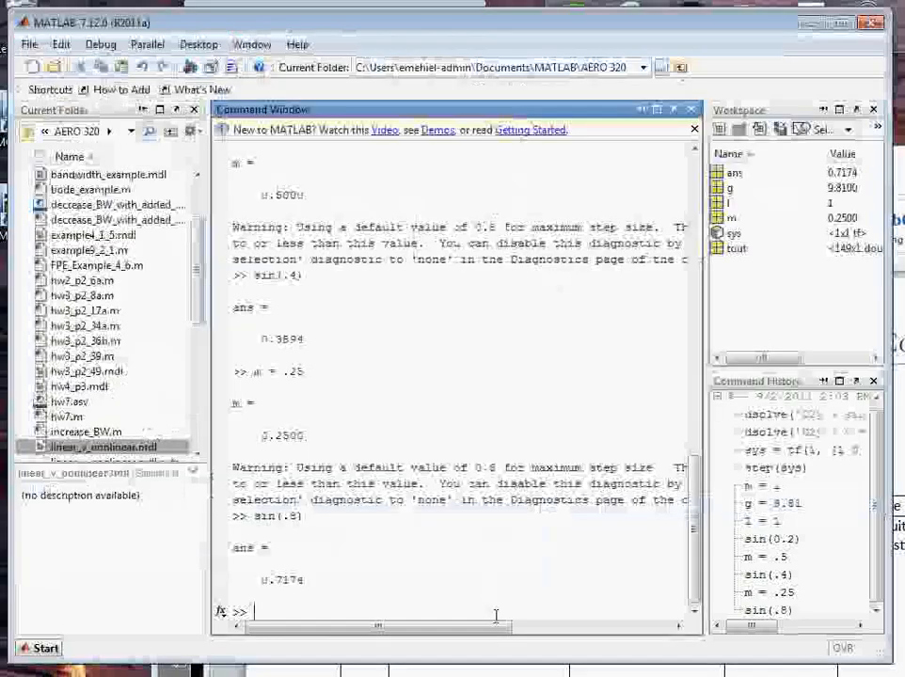
Step: Reassign m = 0.25 (and l = 1) in the Command Window
{"action": "type", "text": "m ="}
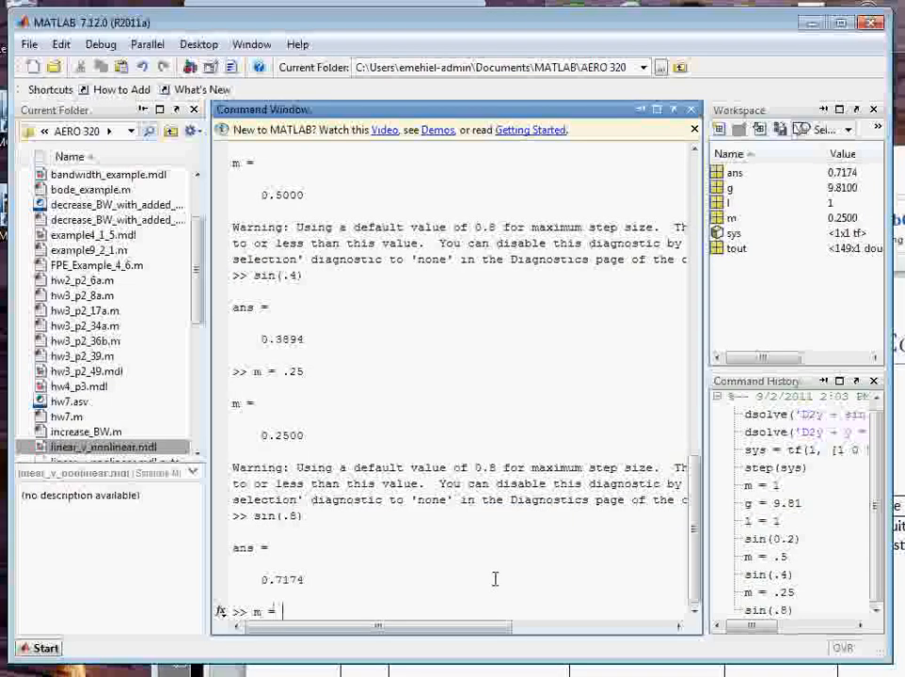
{"action": "type", "text": "0.25"}
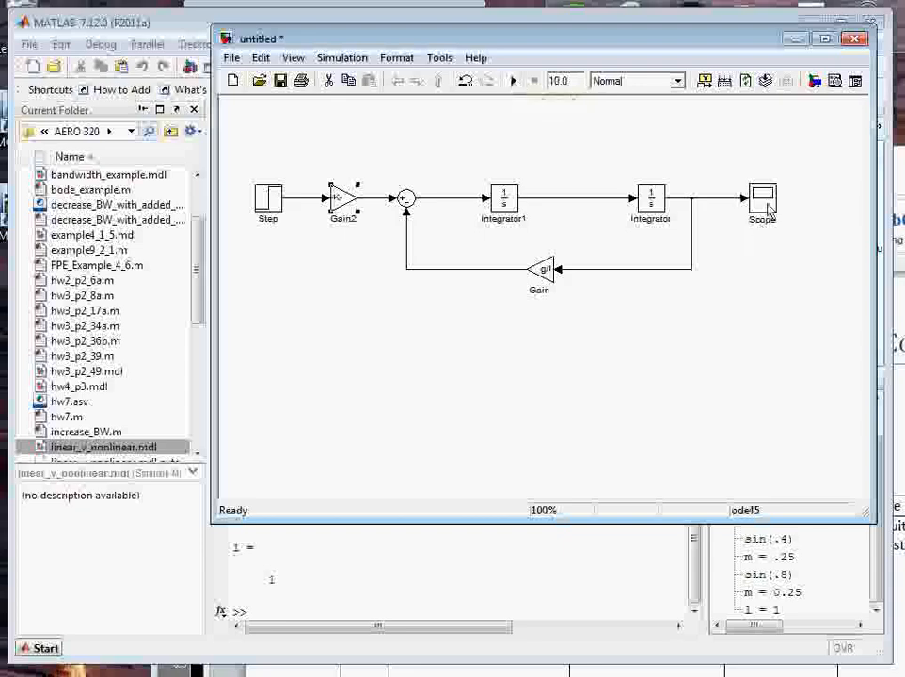
Step: View the Scope's steady oscillation between 0 and about 0.8, then return to the model
{"action": "double_click", "coordinate": [761, 197]}
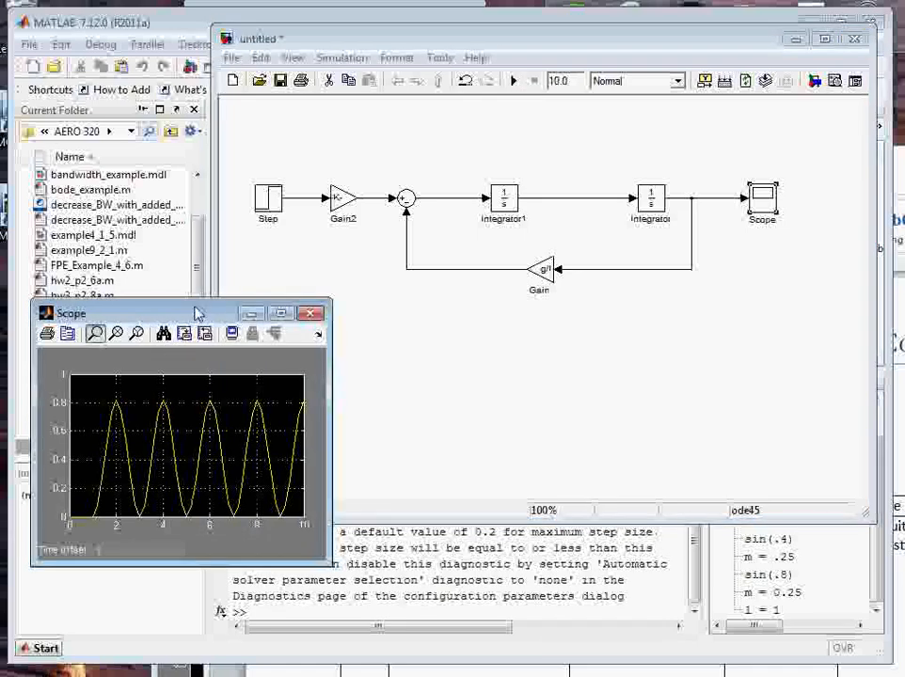
{"action": "left_click", "coordinate": [311, 314]}
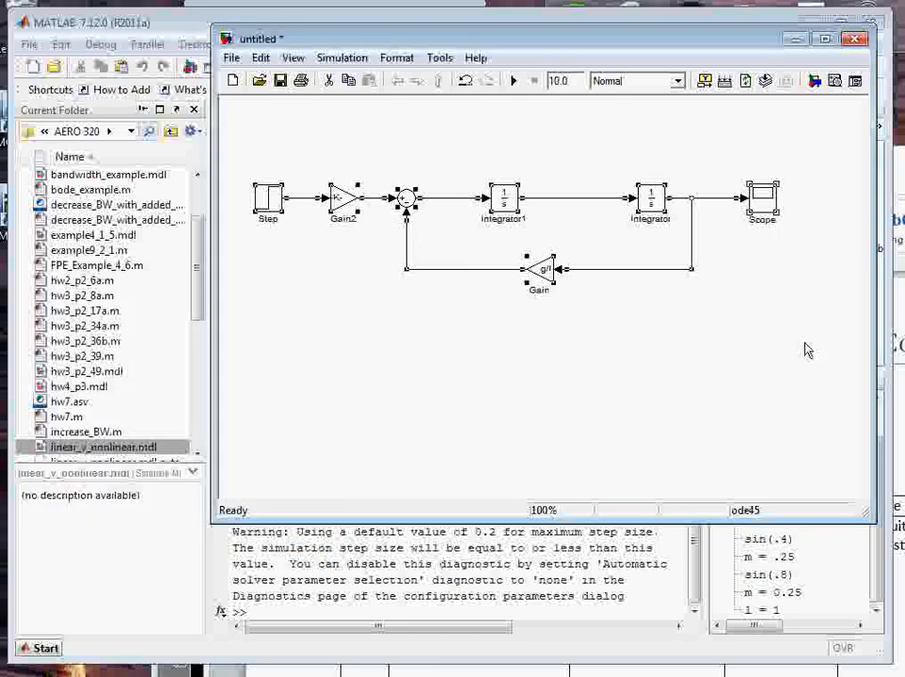
{"action": "mouse_move", "coordinate": [460, 342]}
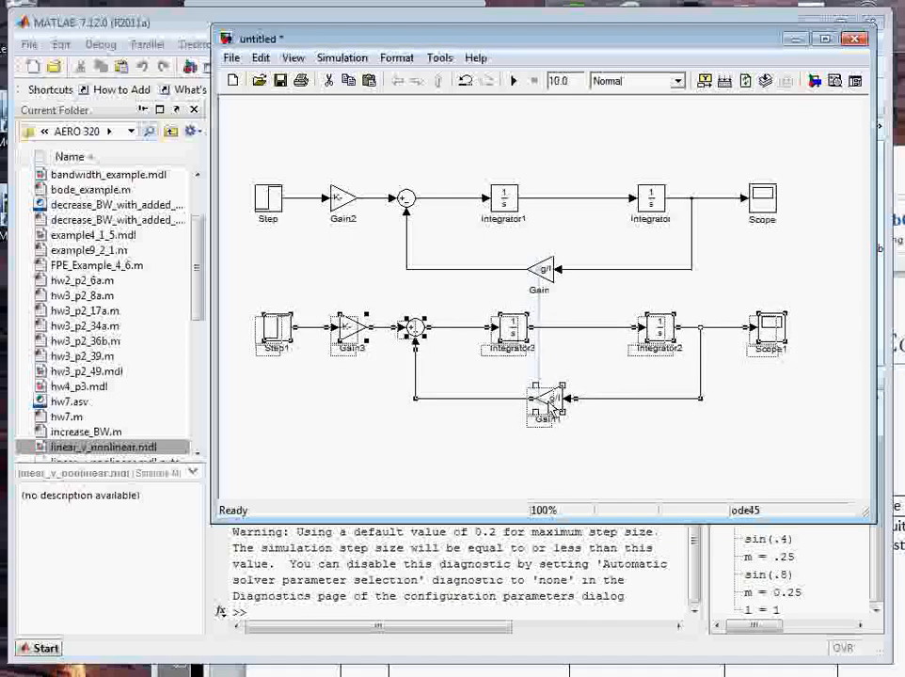
Step: Paste a duplicate of the pendulum loop below the original, ending in Scope1
{"action": "left_click", "coordinate": [660, 375]}
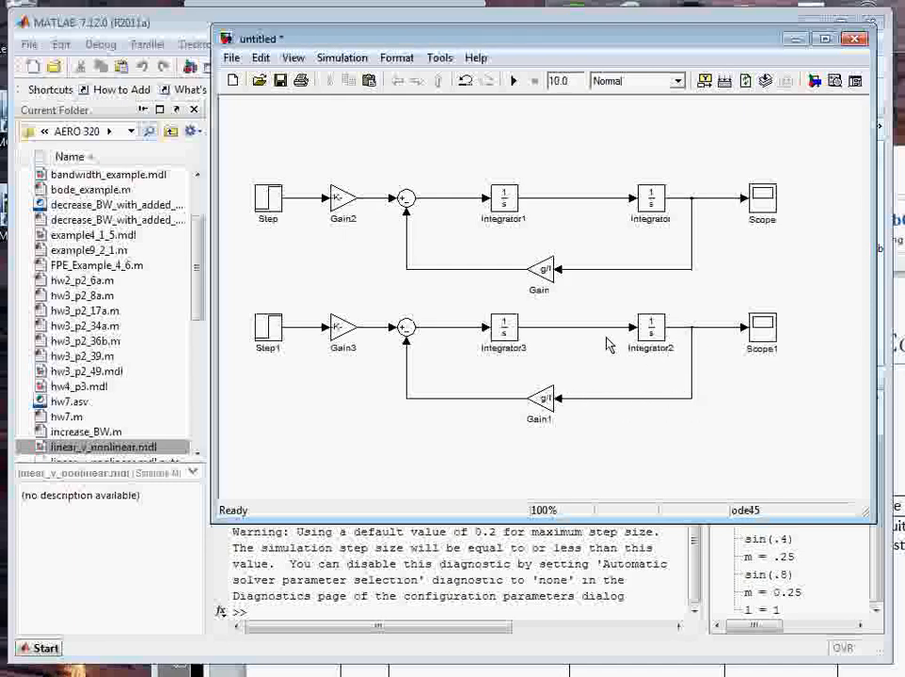
{"action": "mouse_move", "coordinate": [494, 205]}
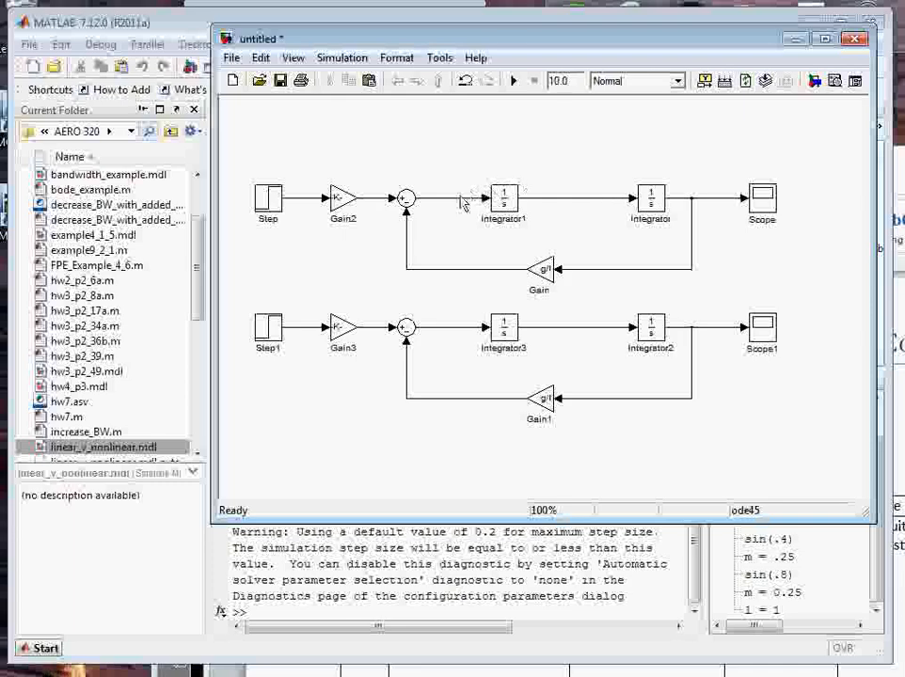
{"action": "mouse_move", "coordinate": [574, 193]}
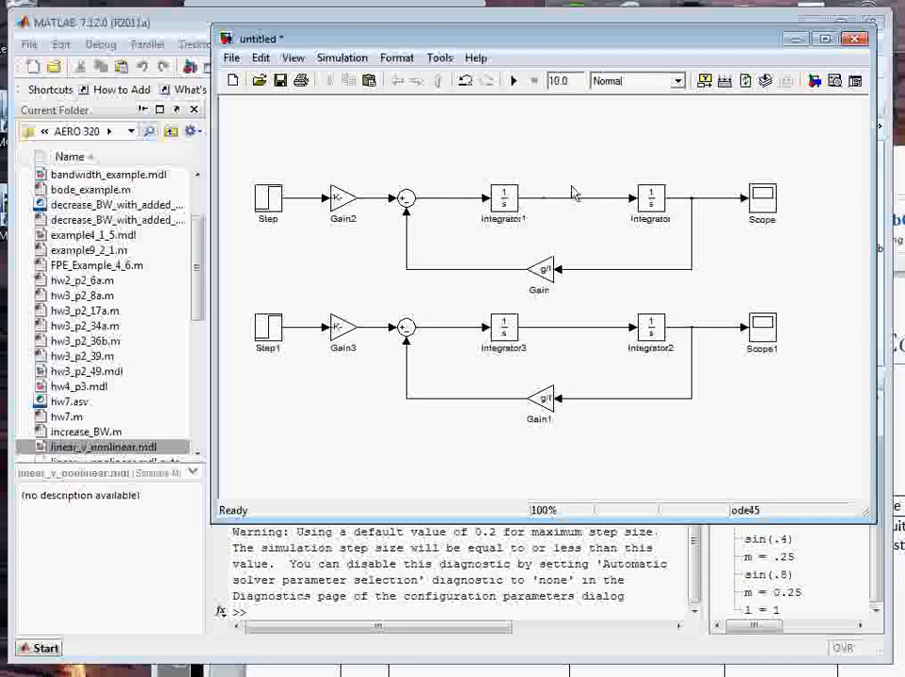
{"action": "mouse_move", "coordinate": [706, 212]}
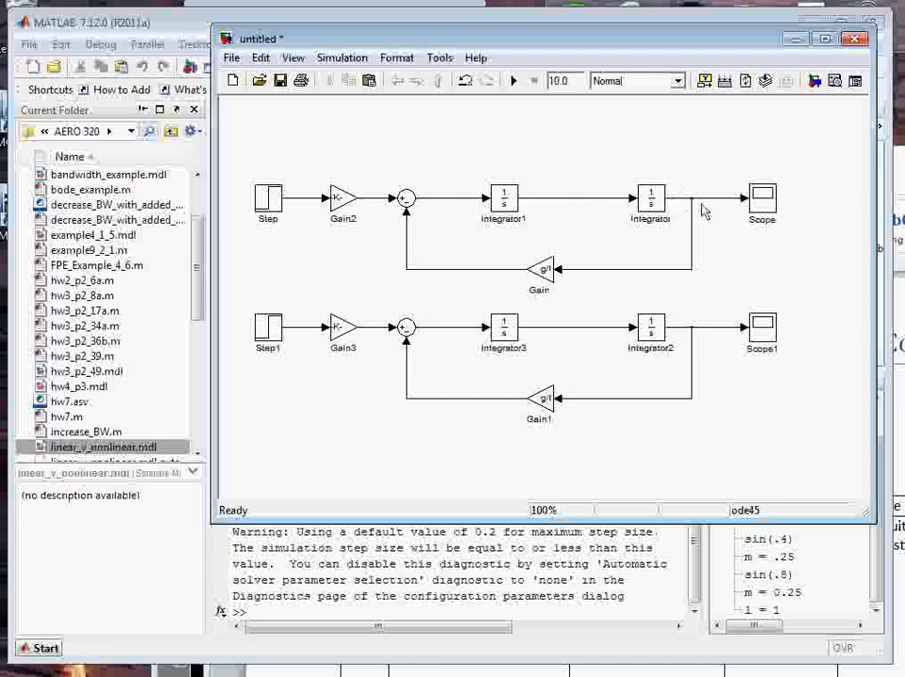
{"action": "mouse_move", "coordinate": [449, 214]}
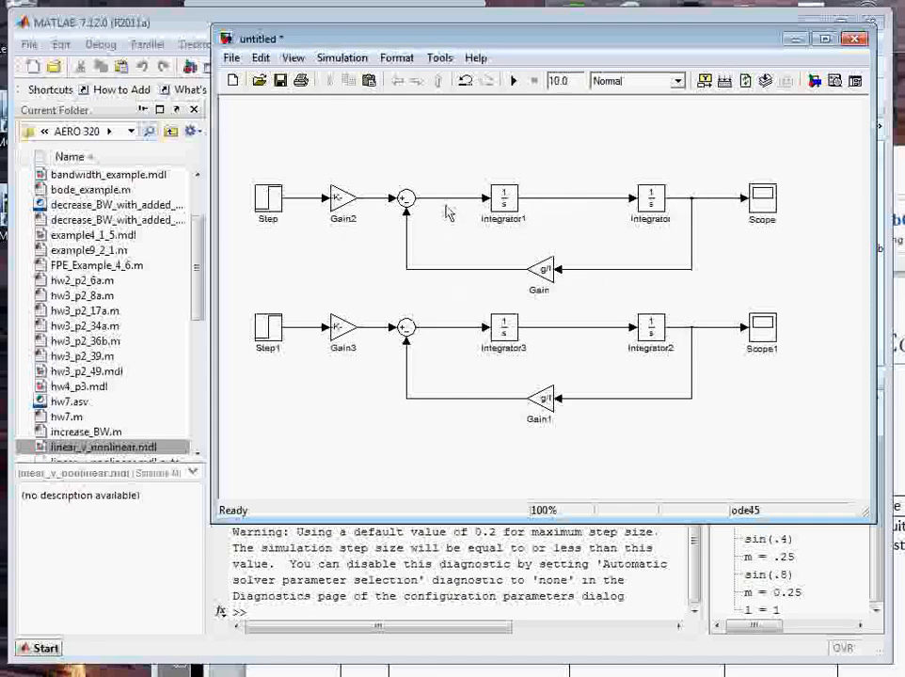
{"action": "mouse_move", "coordinate": [661, 323]}
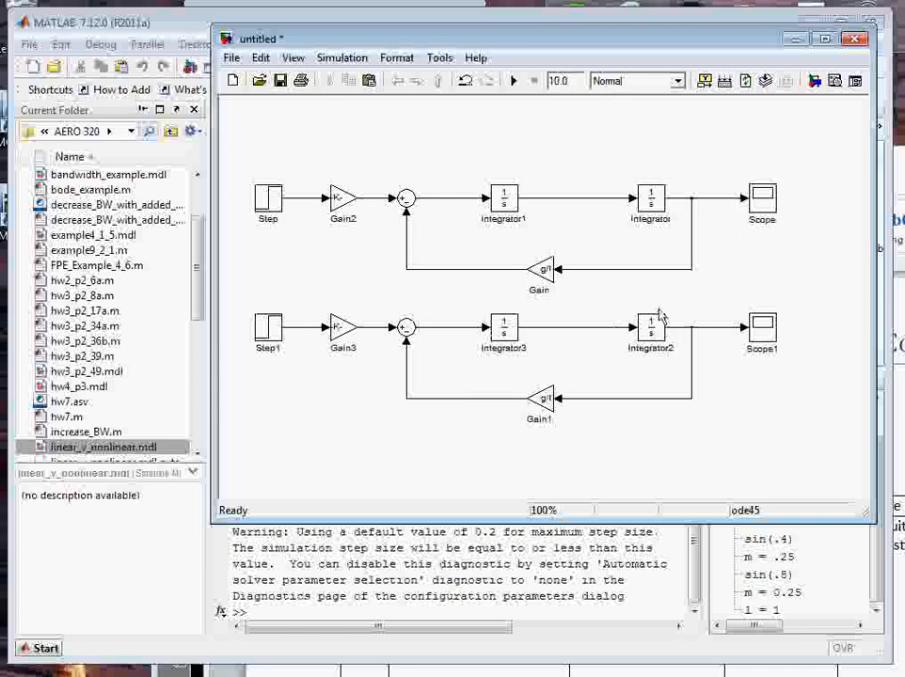
{"action": "mouse_move", "coordinate": [514, 276]}
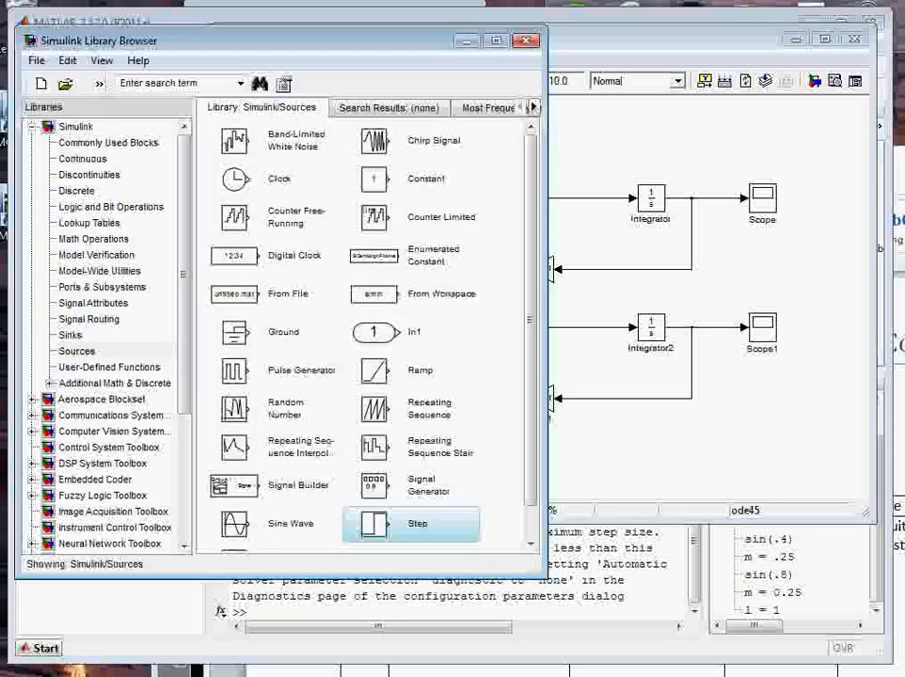
{"action": "mouse_move", "coordinate": [77, 190]}
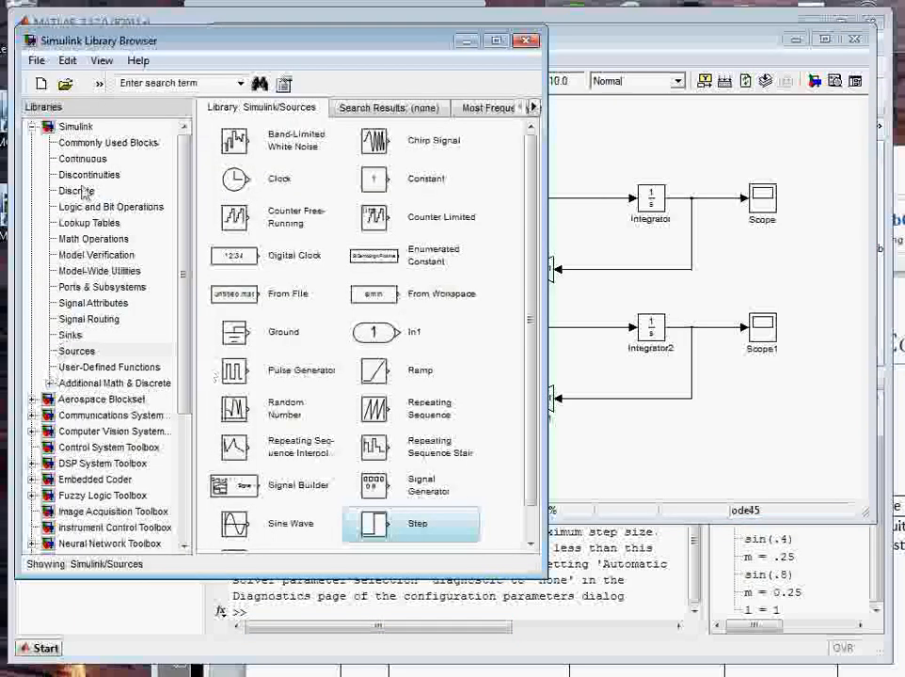
Step: Add a Trigonometric Function block from Math Operations into the lower feedback path before Gain1
{"action": "left_click", "coordinate": [92, 238]}
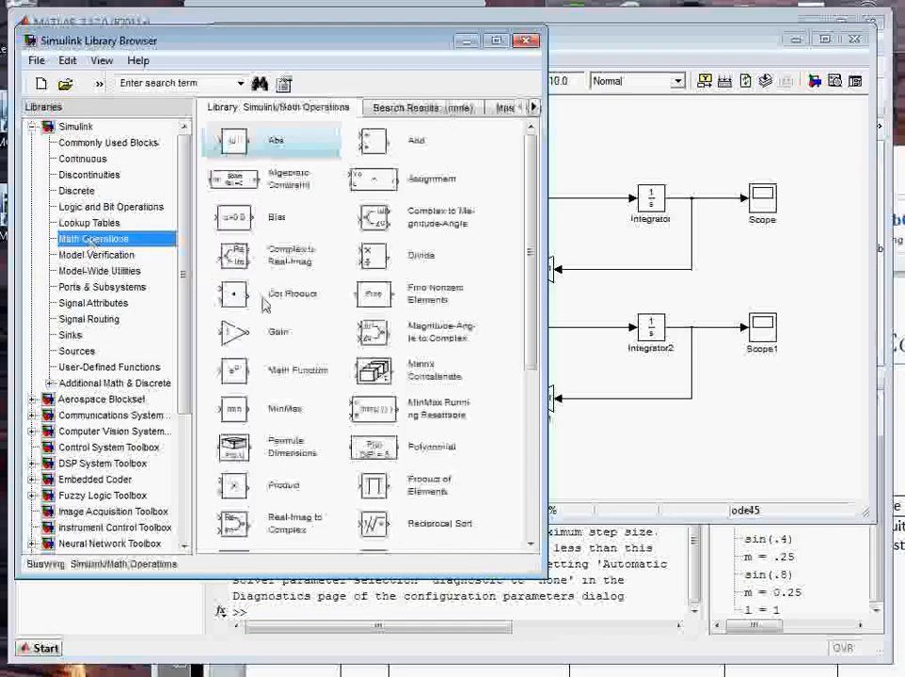
{"action": "scroll", "scroll_direction": "down", "scroll_amount": 3}
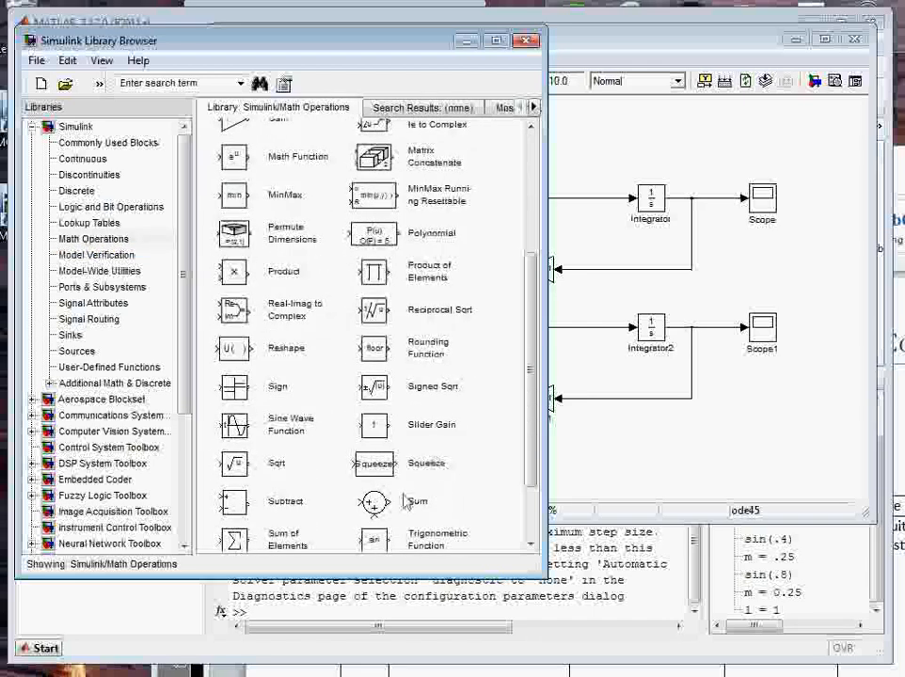
{"action": "mouse_move", "coordinate": [238, 445]}
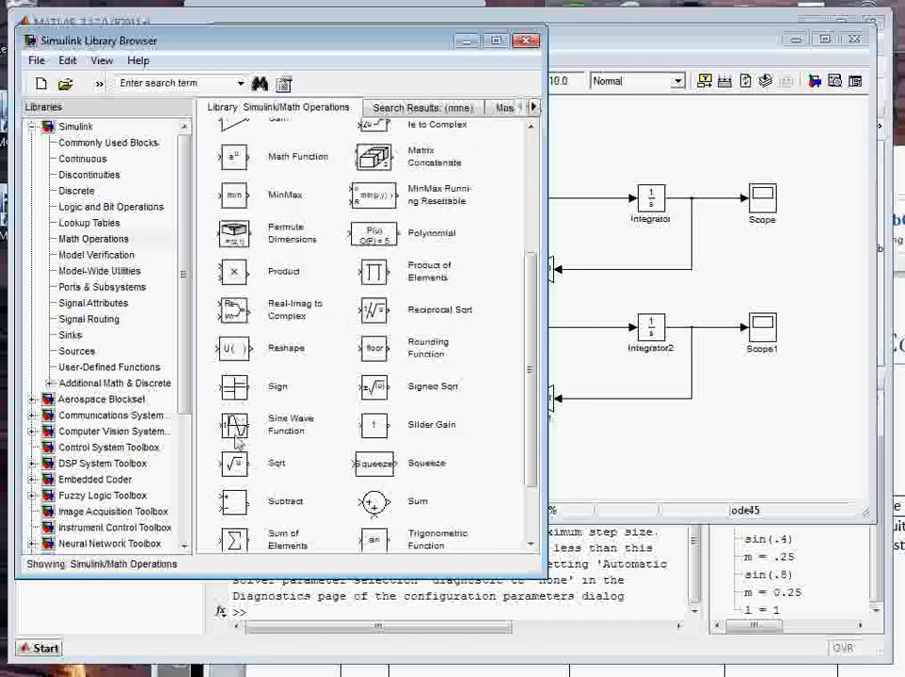
{"action": "scroll", "scroll_direction": "down", "scroll_amount": 3}
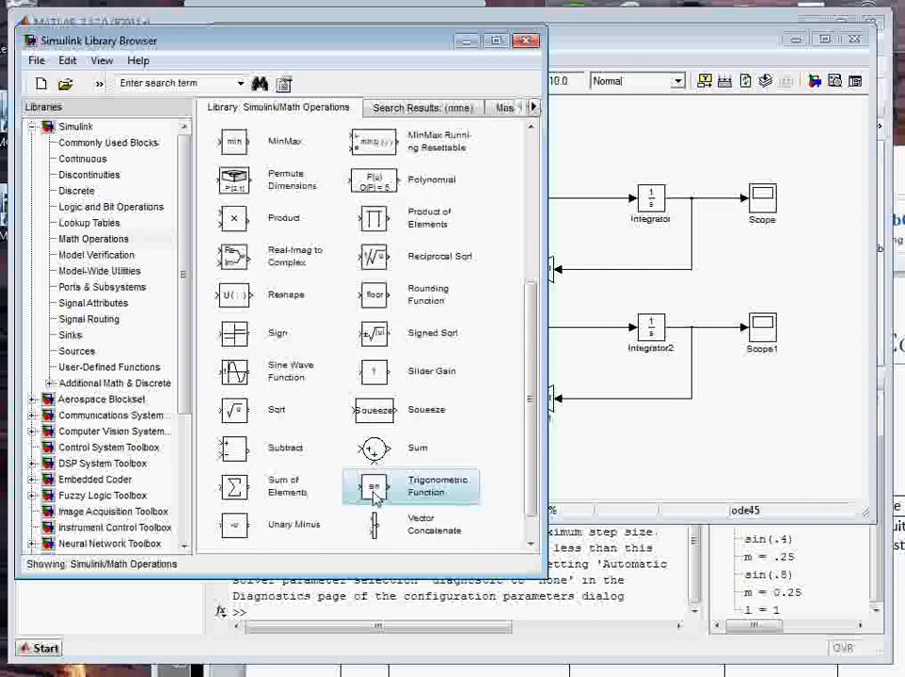
{"action": "right_click", "coordinate": [649, 452]}
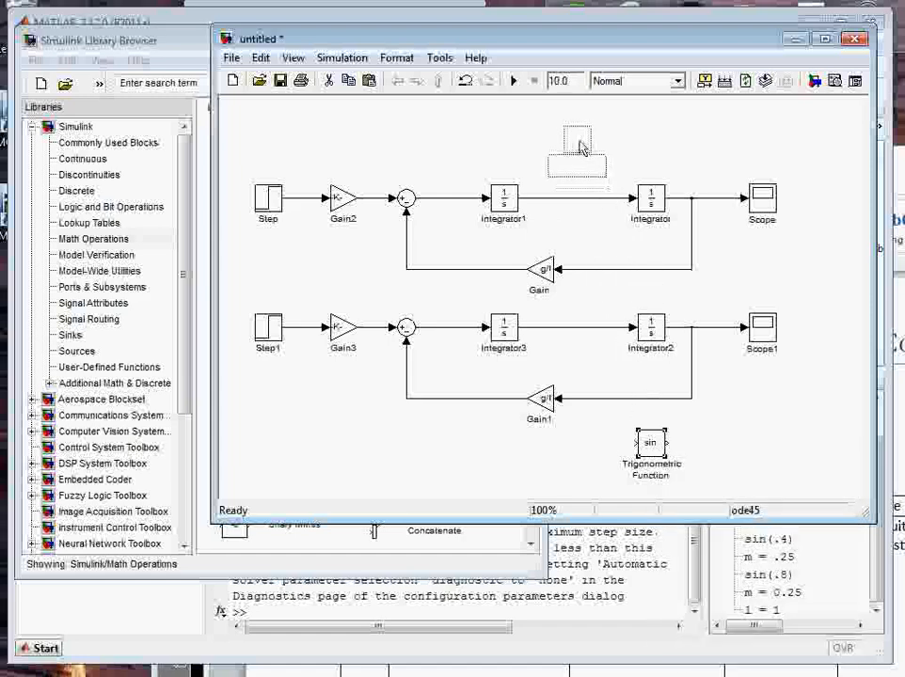
{"action": "right_click", "coordinate": [652, 443]}
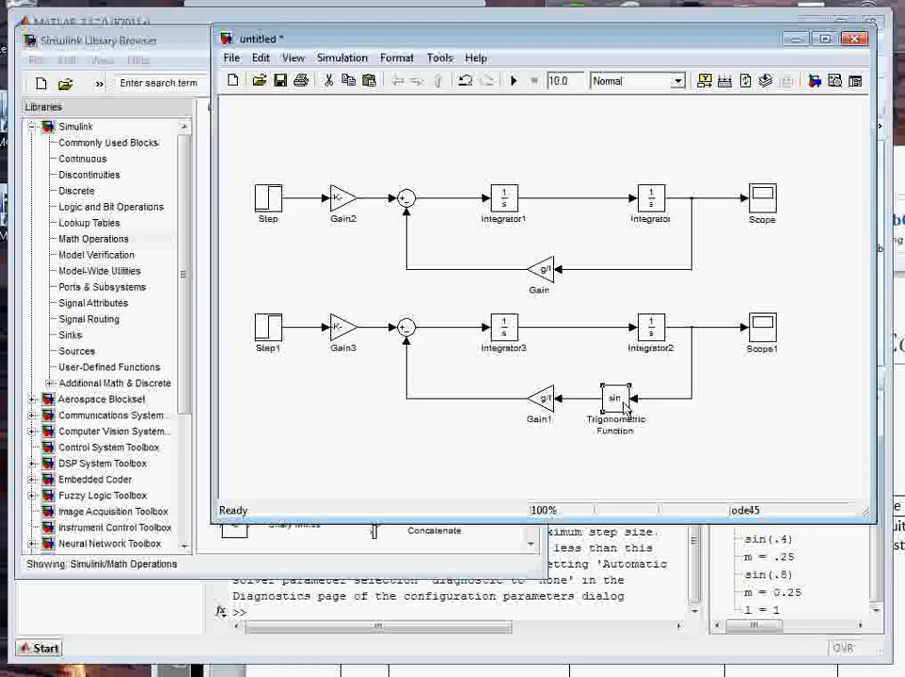
{"action": "double_click", "coordinate": [615, 398]}
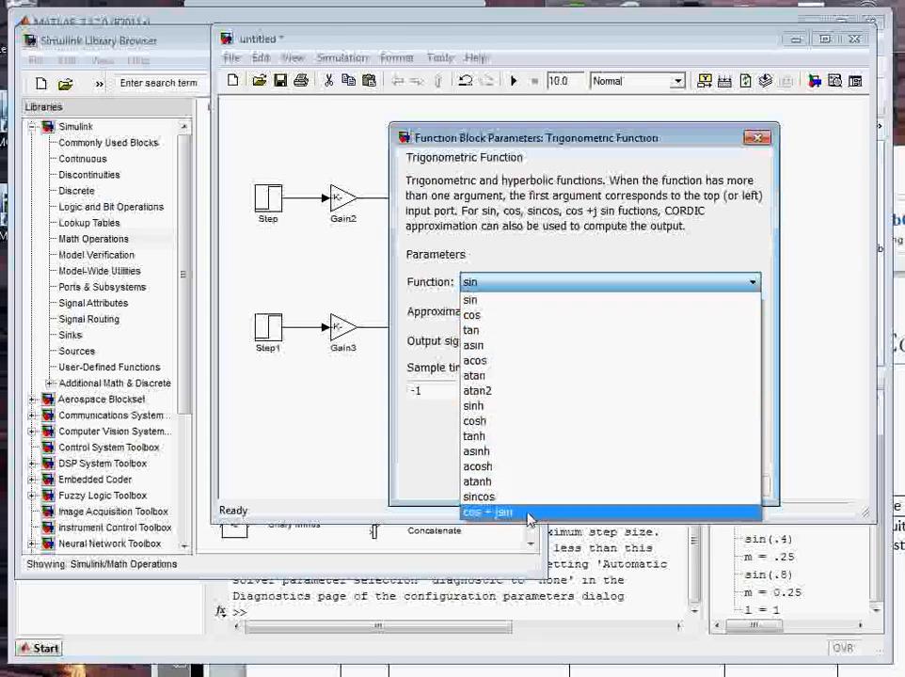
{"action": "mouse_move", "coordinate": [545, 299]}
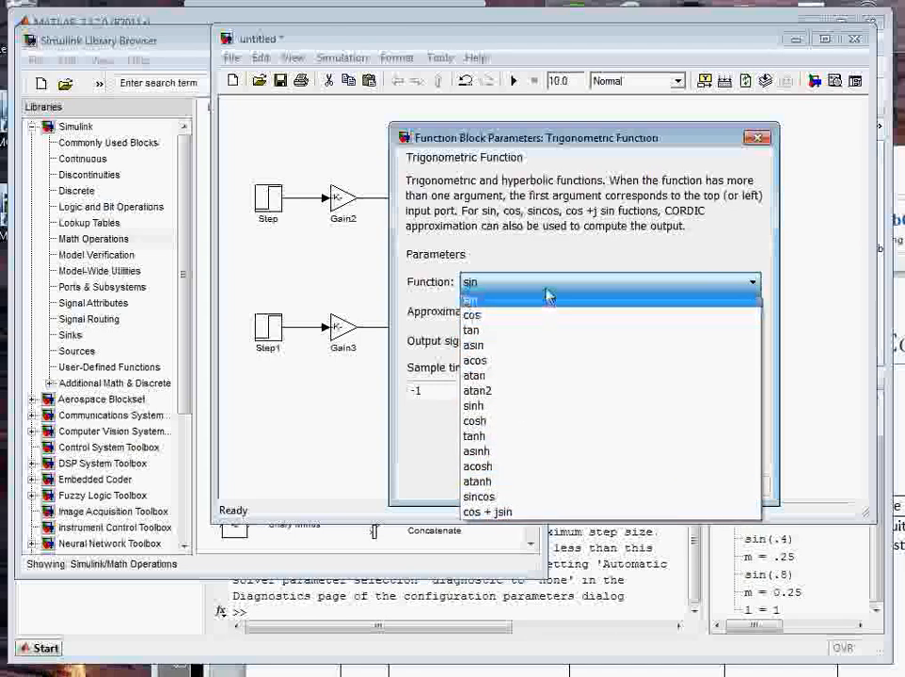
Step: Set the Trigonometric Function block's function to sin and confirm with OK
{"action": "left_click", "coordinate": [470, 299]}
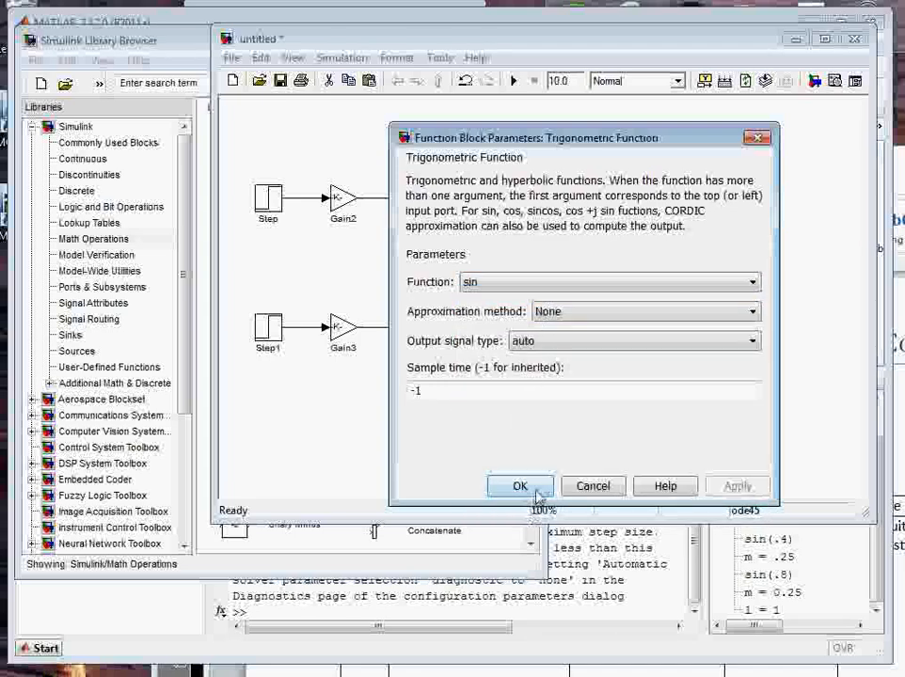
{"action": "left_click", "coordinate": [520, 486]}
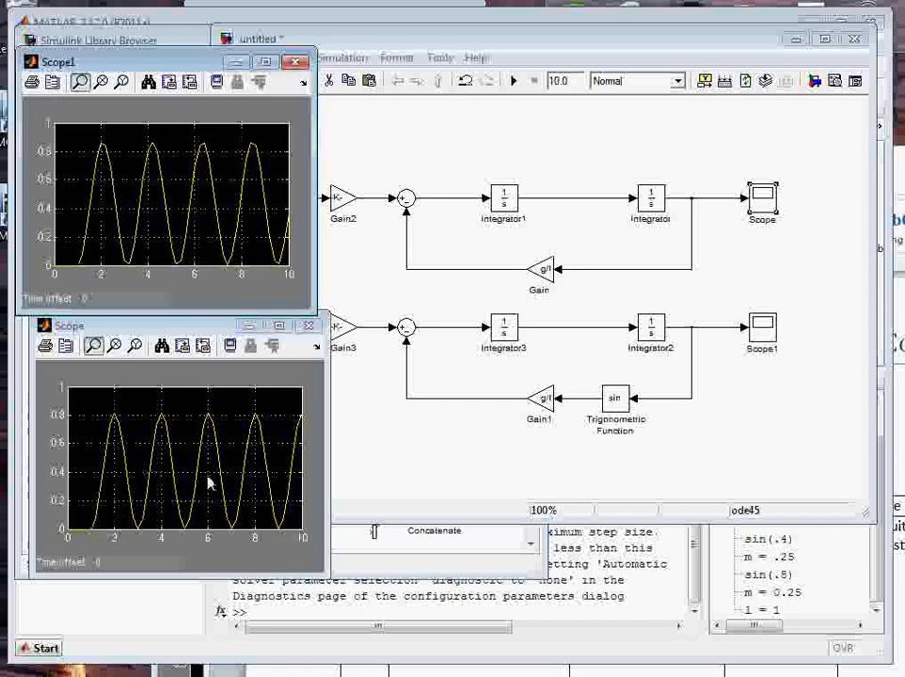
{"action": "mouse_move", "coordinate": [762, 268]}
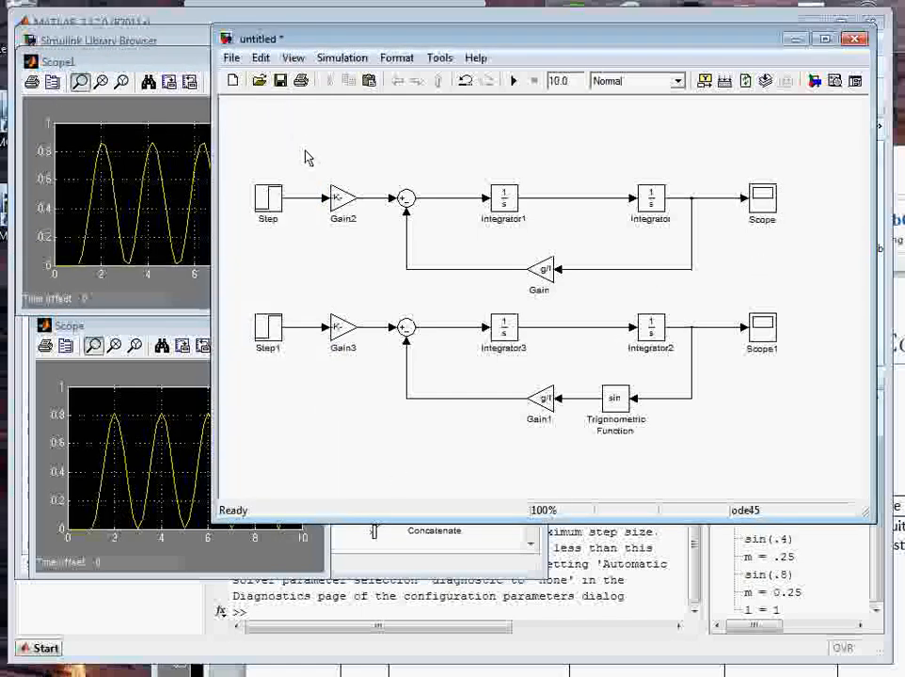
Step: Run the simulation and view Scope and Scope1 oscillating responses
{"action": "left_click", "coordinate": [403, 199]}
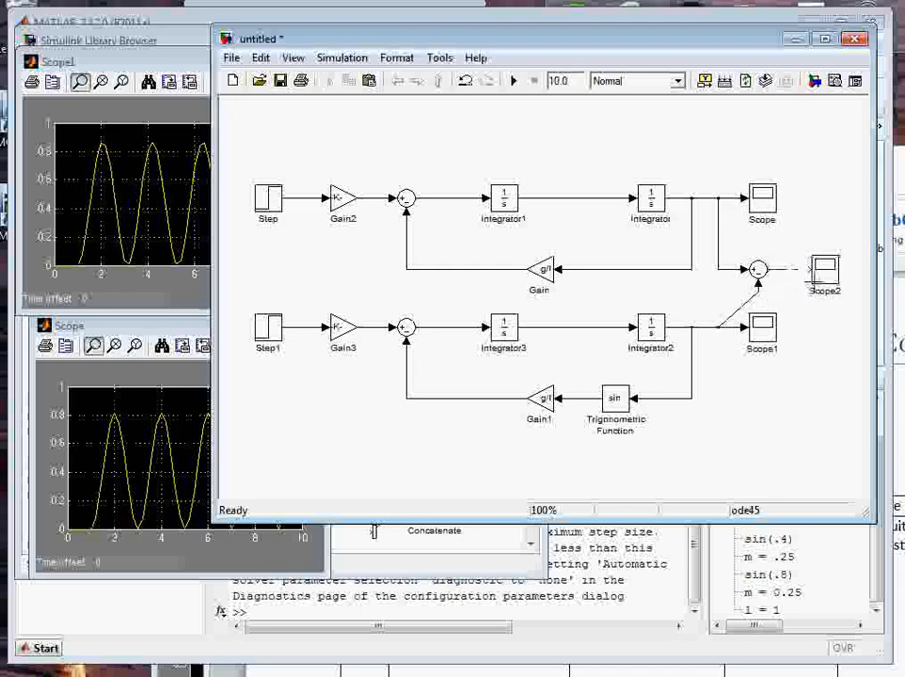
Step: Open Scope2 to view the difference from the +- Sum of both loop outputs
{"action": "double_click", "coordinate": [816, 271]}
{"action": "type", "text": "non-l"}
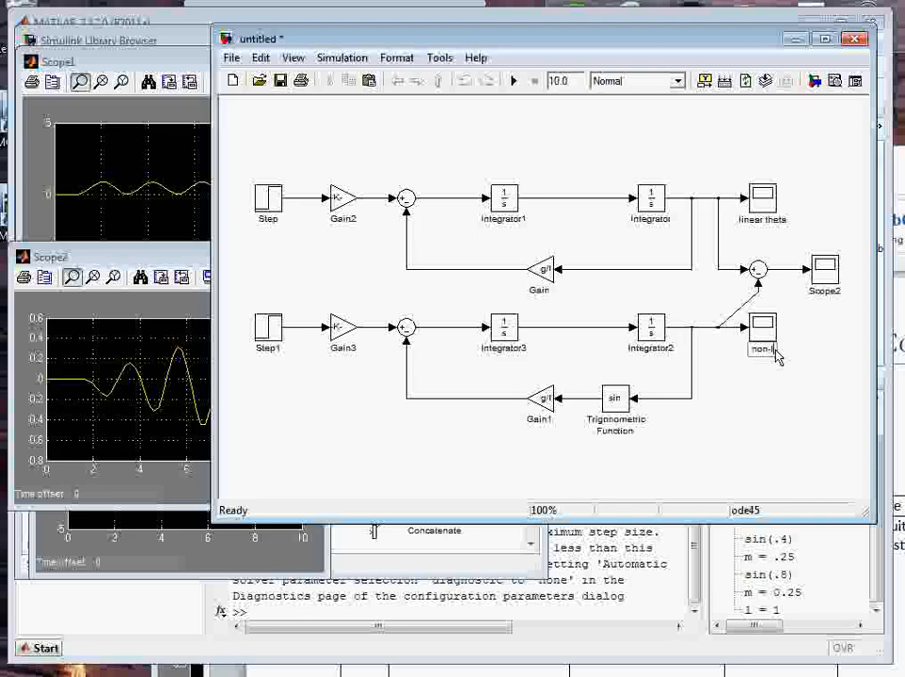
Step: Rename the scopes to 'linear theta' and 'non-linear theta'
{"action": "double_click", "coordinate": [762, 349]}
{"action": "type", "text": "inear theta"}
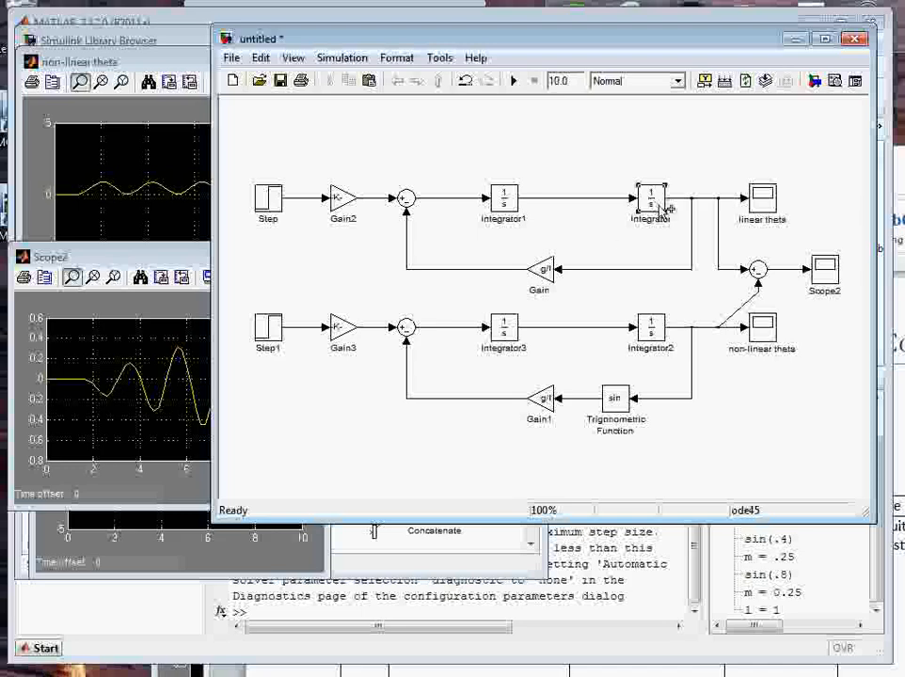
Step: Color Integrator1 yellow and restore the Integrator block's normal appearance
{"action": "right_click", "coordinate": [649, 197]}
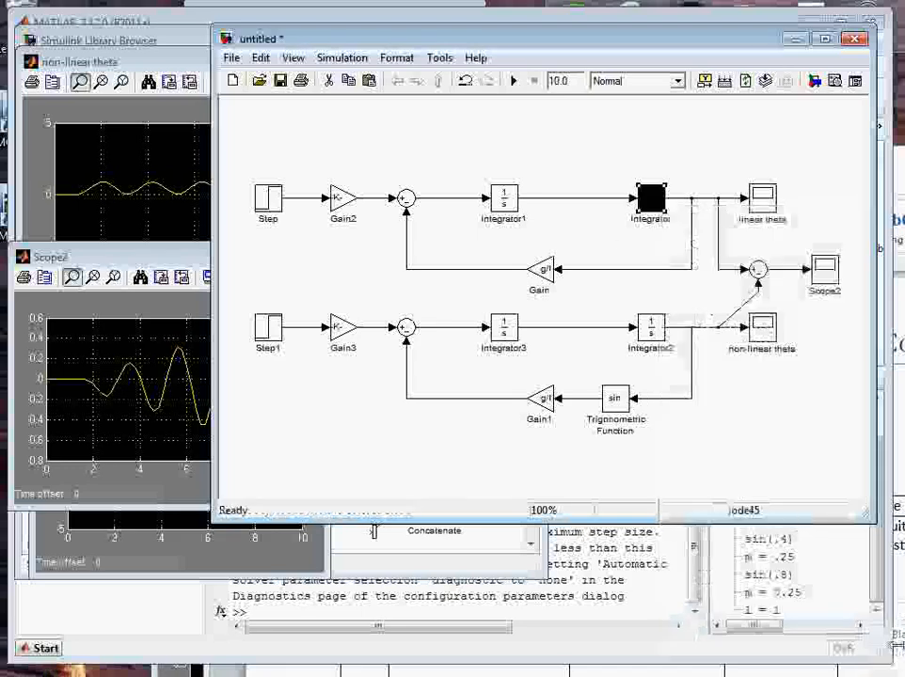
{"action": "right_click", "coordinate": [651, 199]}
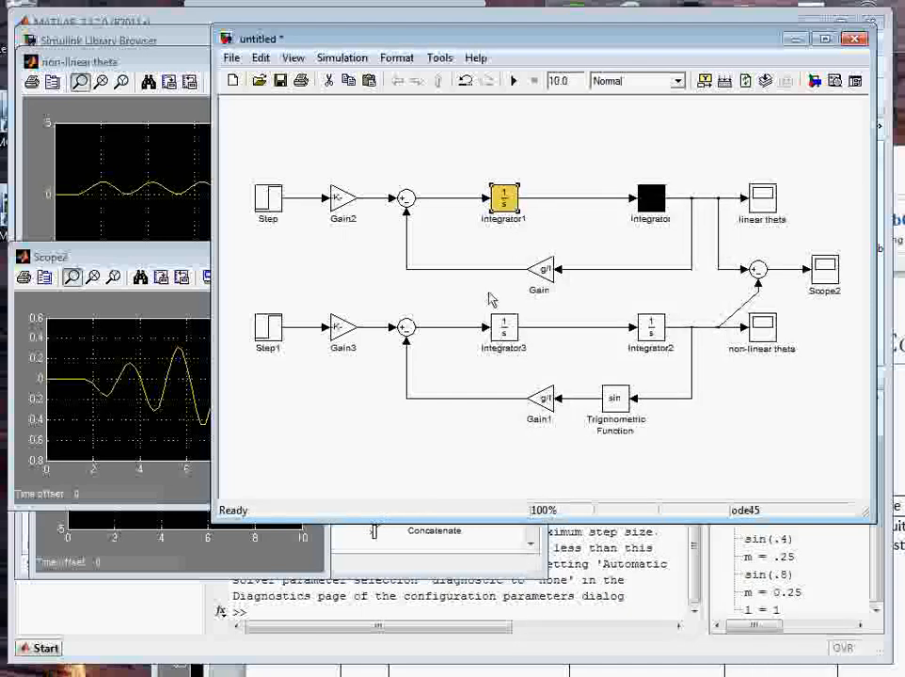
{"action": "mouse_move", "coordinate": [757, 280]}
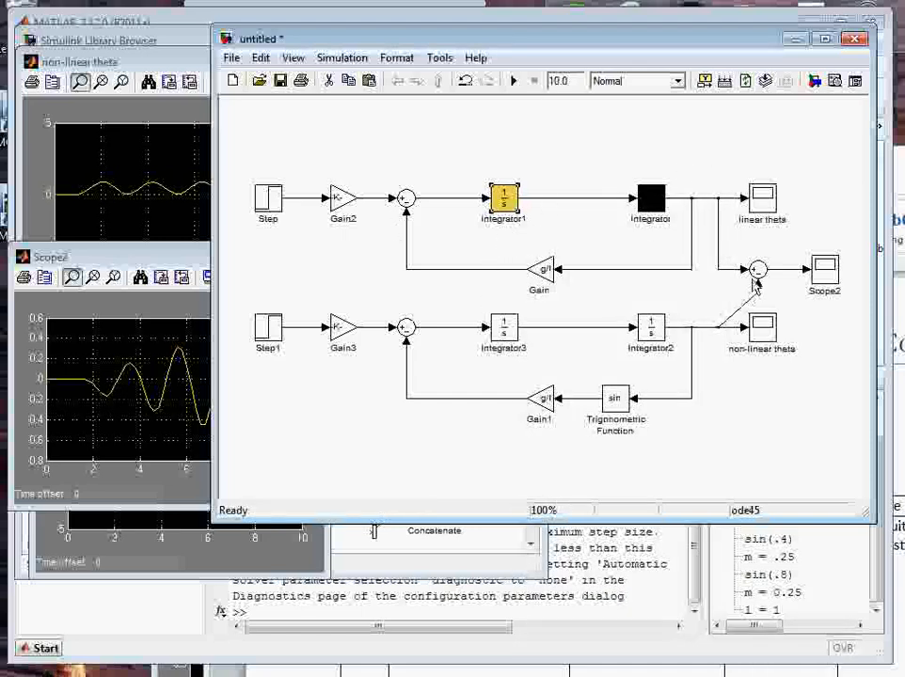
{"action": "right_click", "coordinate": [652, 197]}
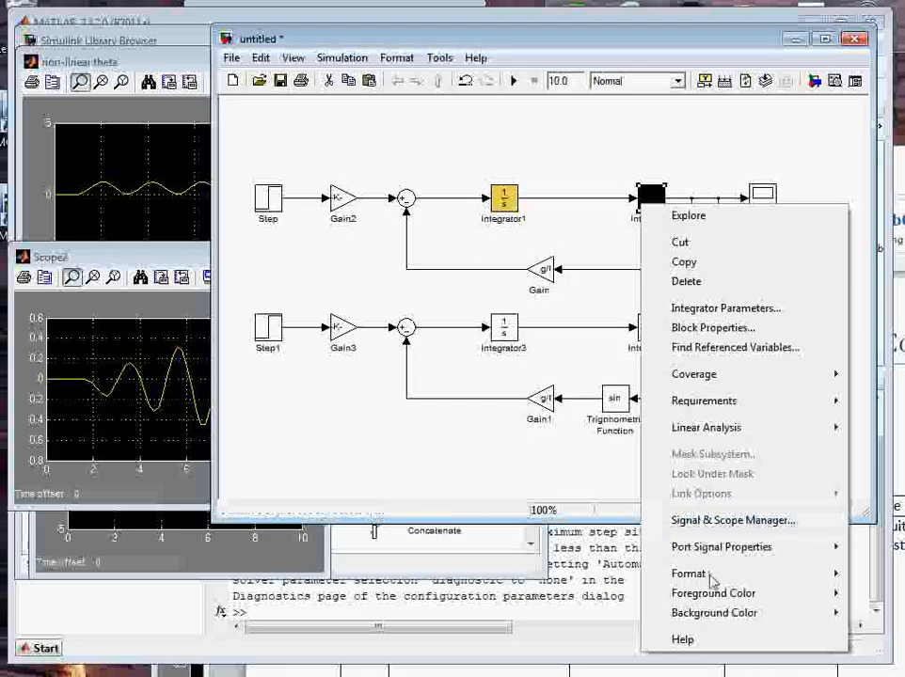
{"action": "mouse_move", "coordinate": [684, 573]}
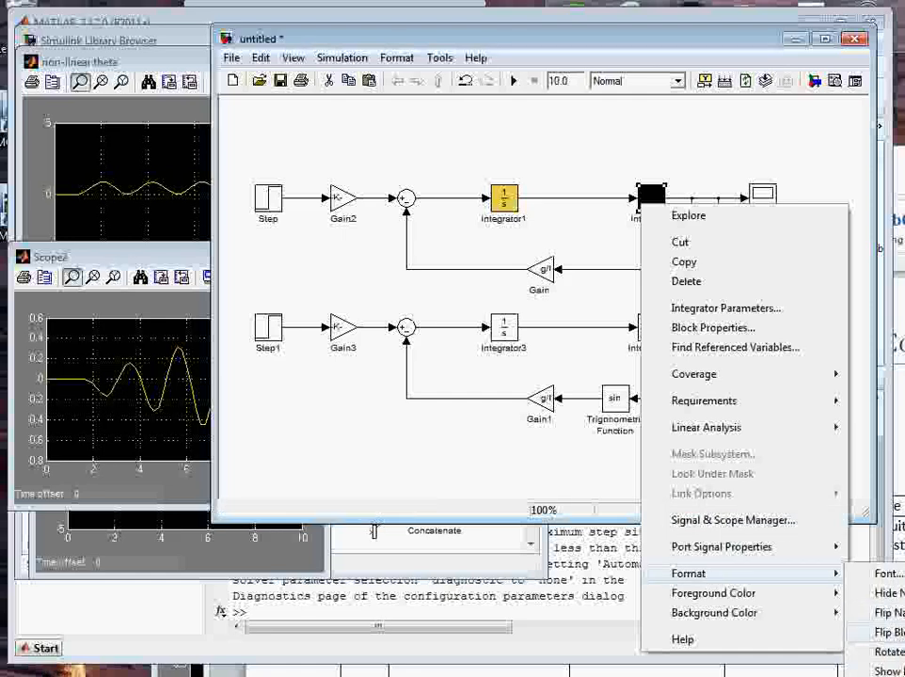
{"action": "mouse_move", "coordinate": [783, 616]}
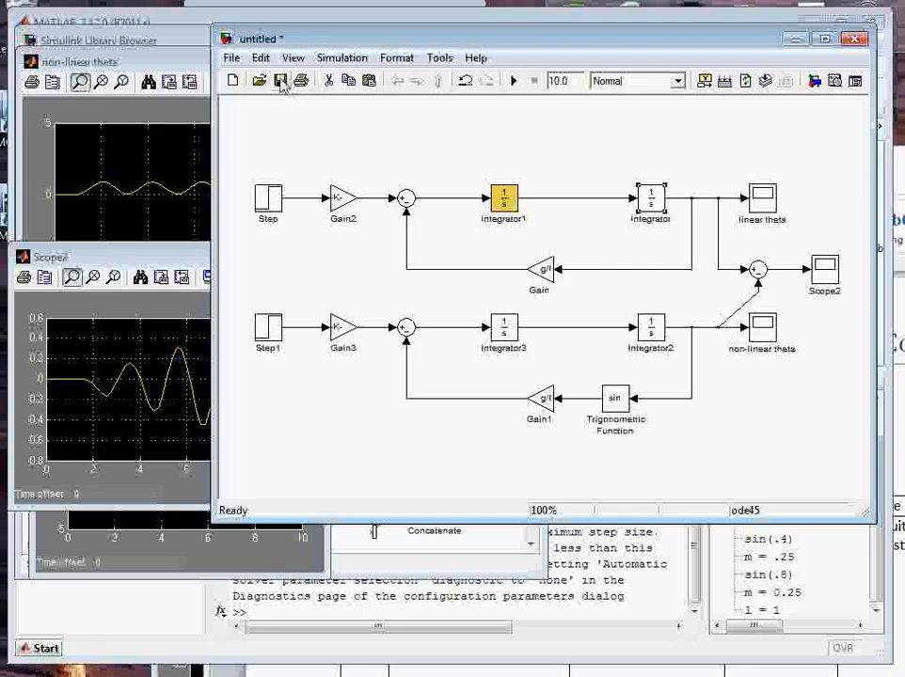
{"action": "mouse_move", "coordinate": [331, 111]}
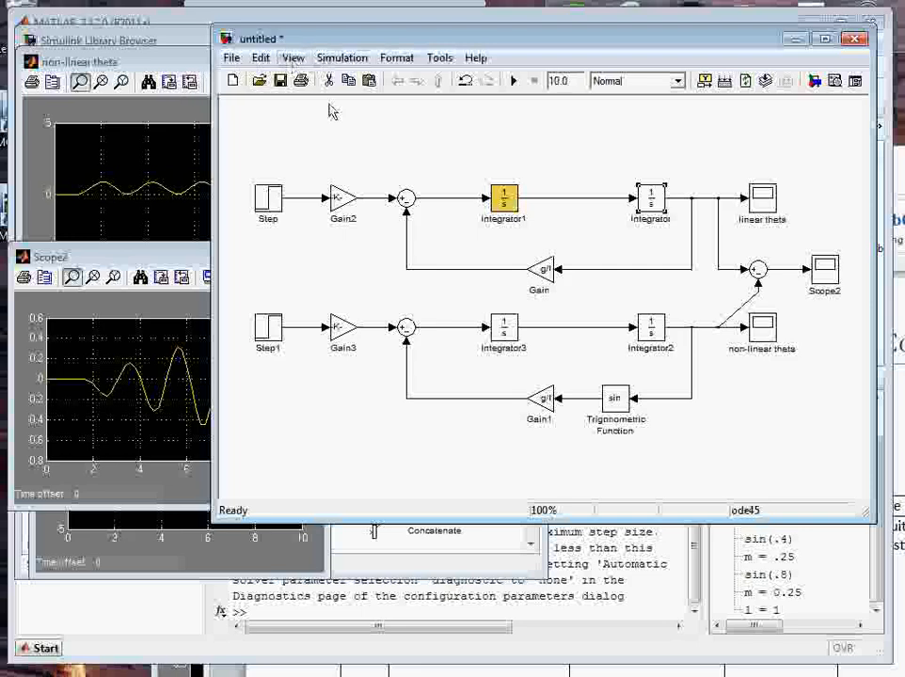